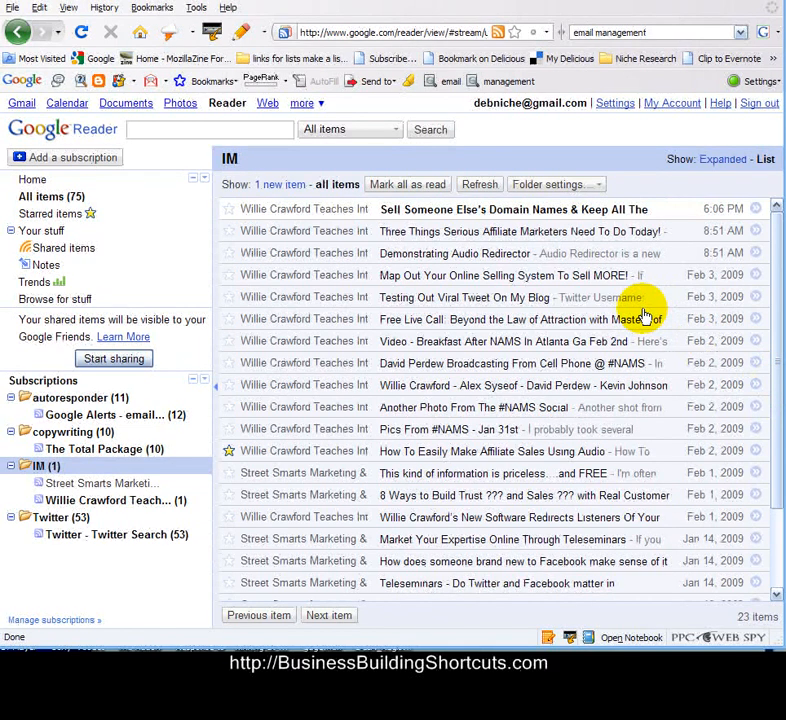
mouse_move(550, 108)
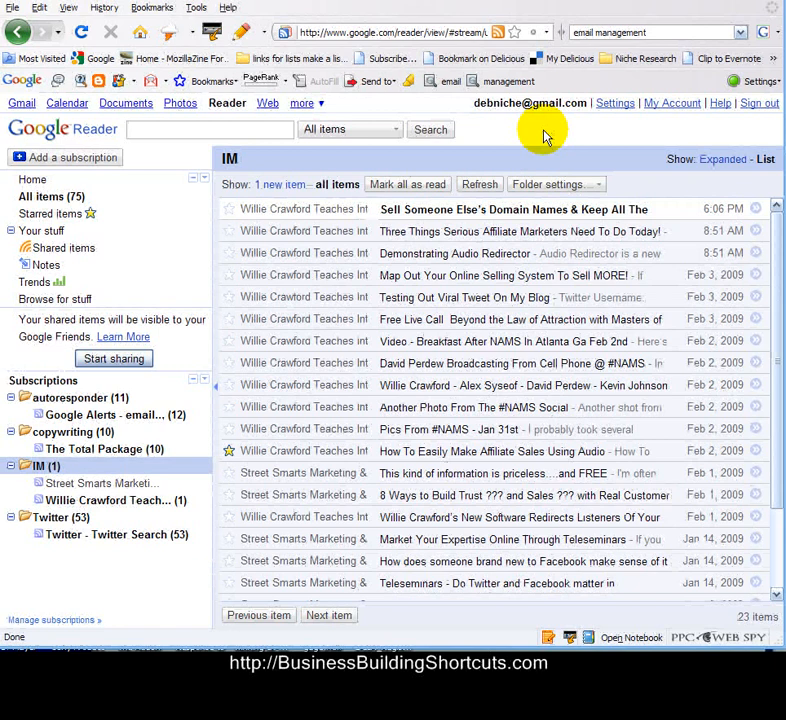
mouse_move(252, 158)
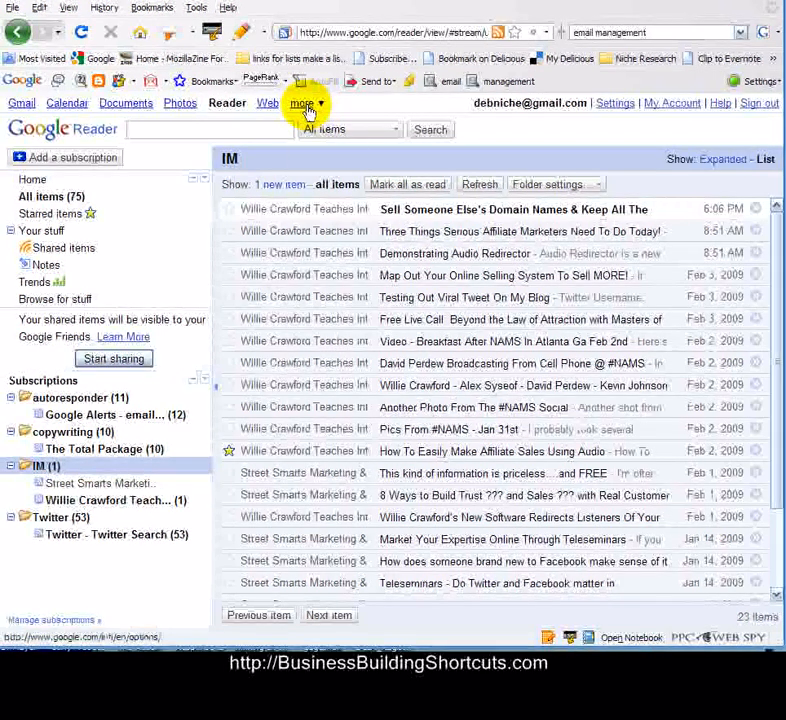
- Reach the More Google Products page via 'more' then 'even more' in the Google bar
left_click(300, 104)
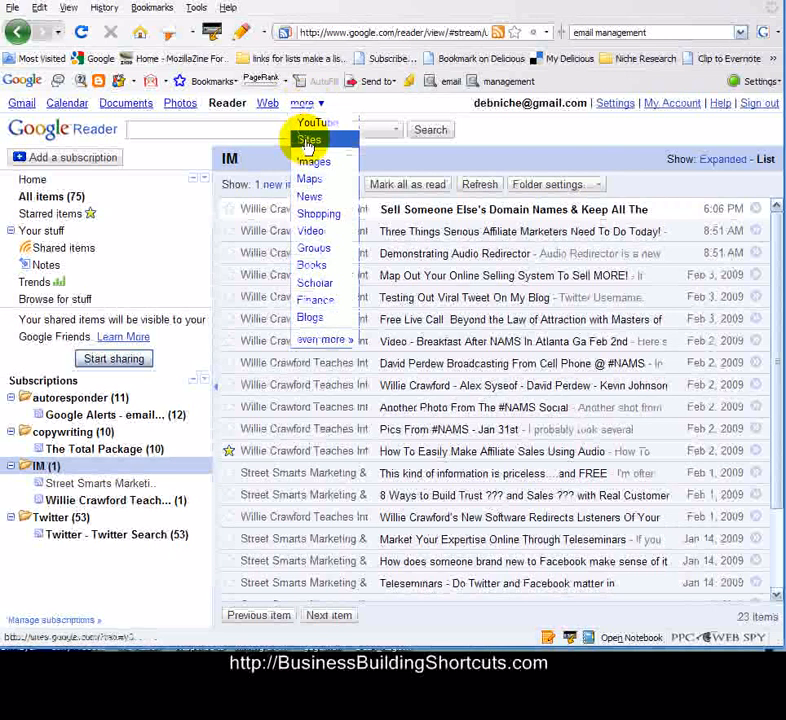
mouse_move(322, 340)
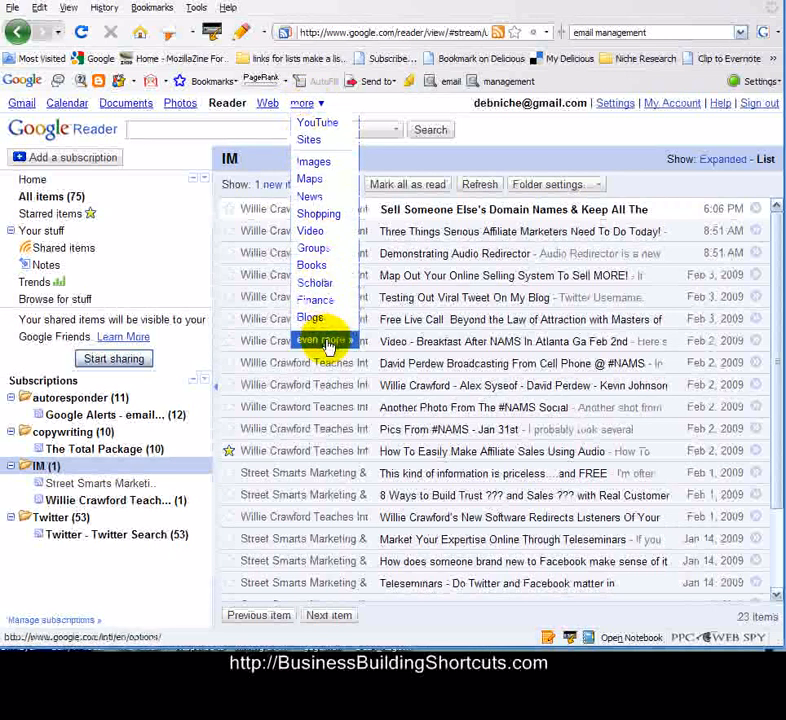
left_click(322, 340)
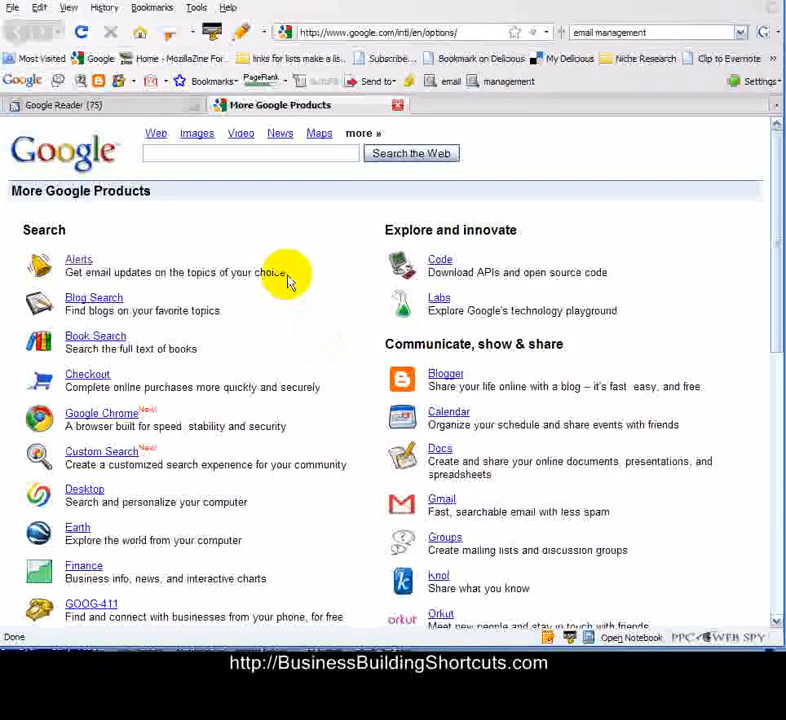
mouse_move(80, 260)
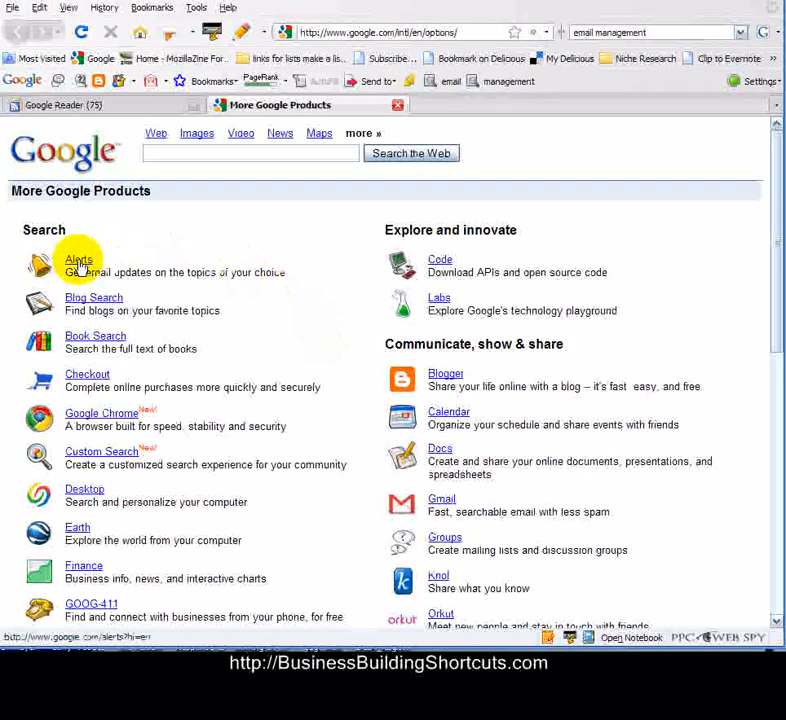
- Start a Google Alert for search term PPC with Type kept at Comprehensive
left_click(78, 260)
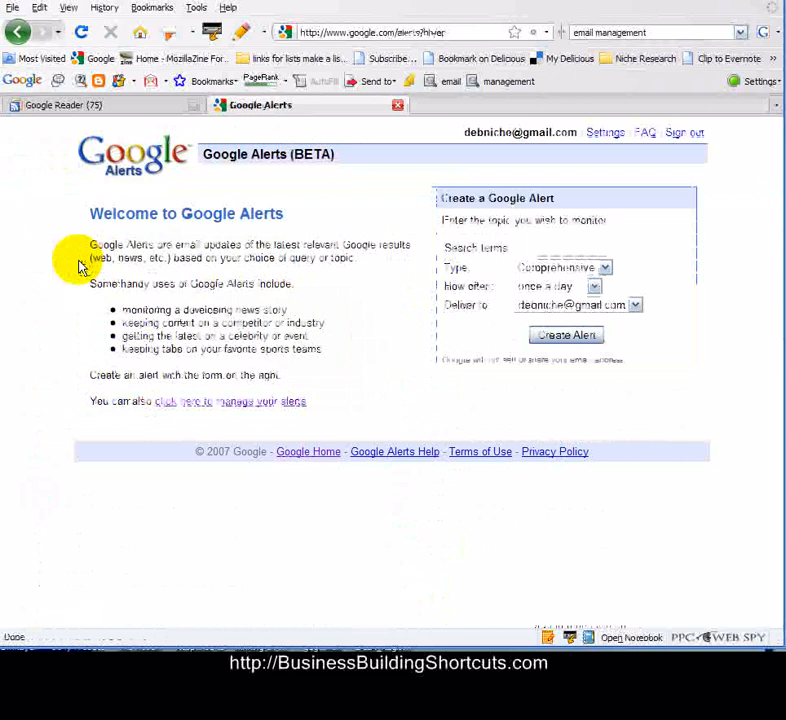
mouse_move(364, 380)
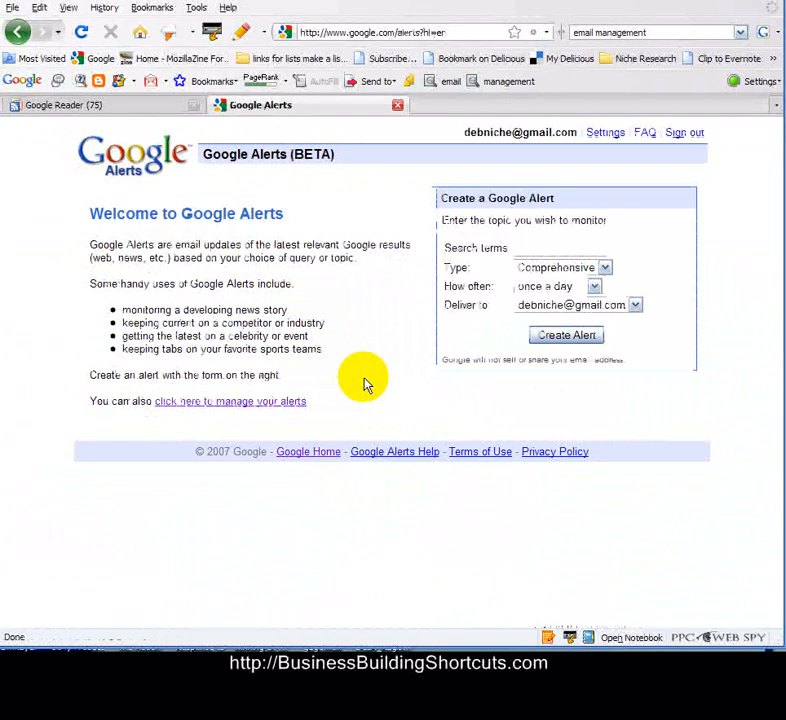
mouse_move(580, 220)
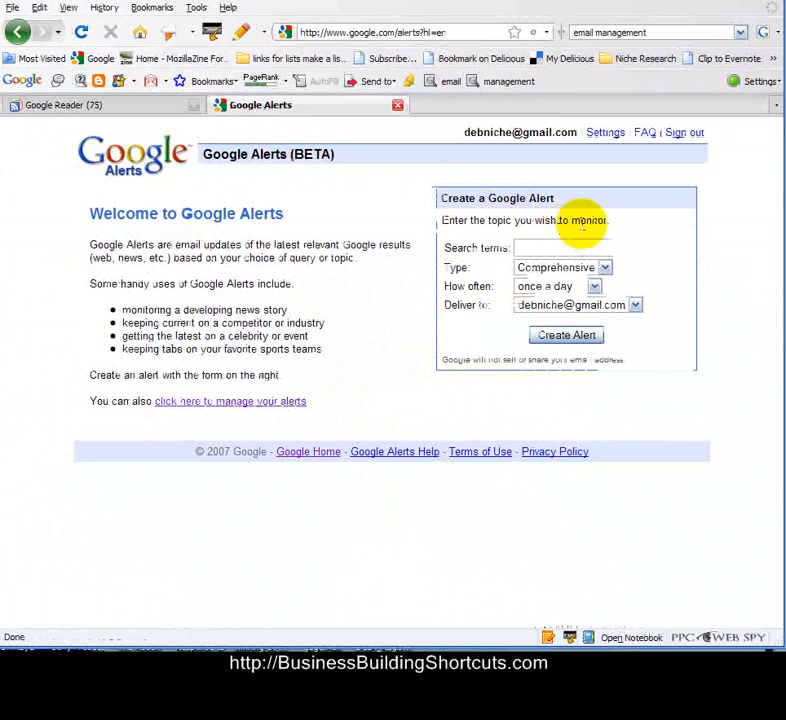
mouse_move(616, 224)
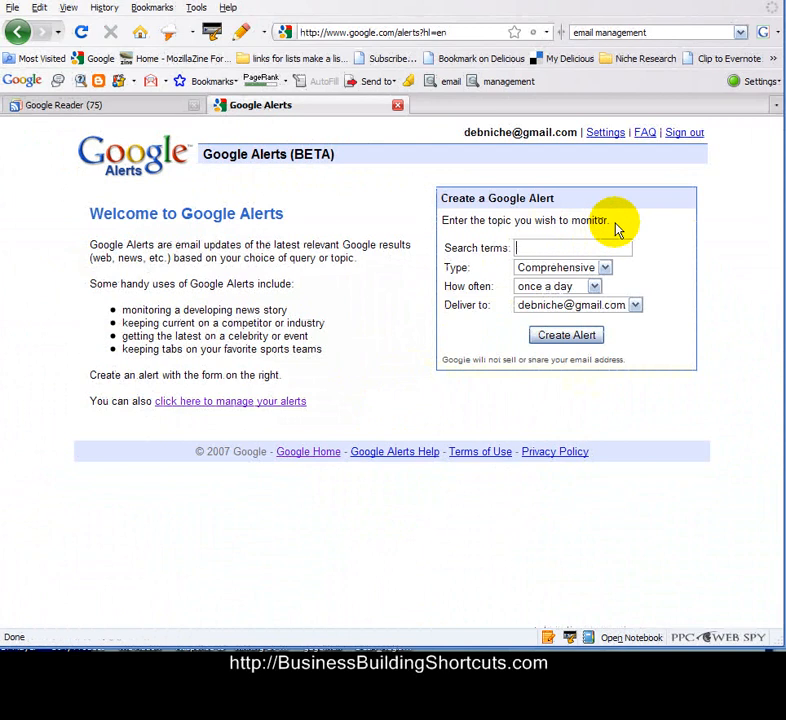
mouse_move(680, 388)
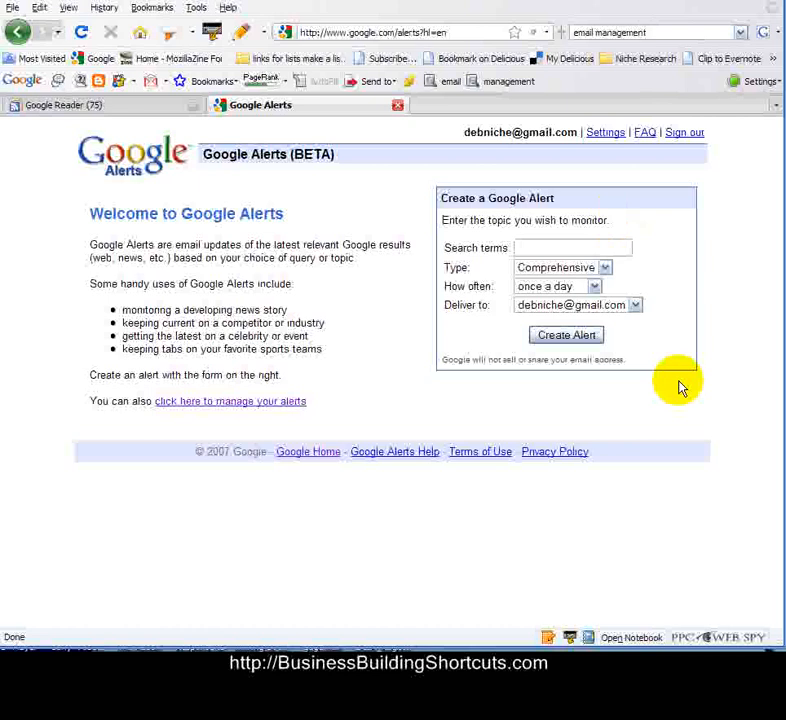
type("P")
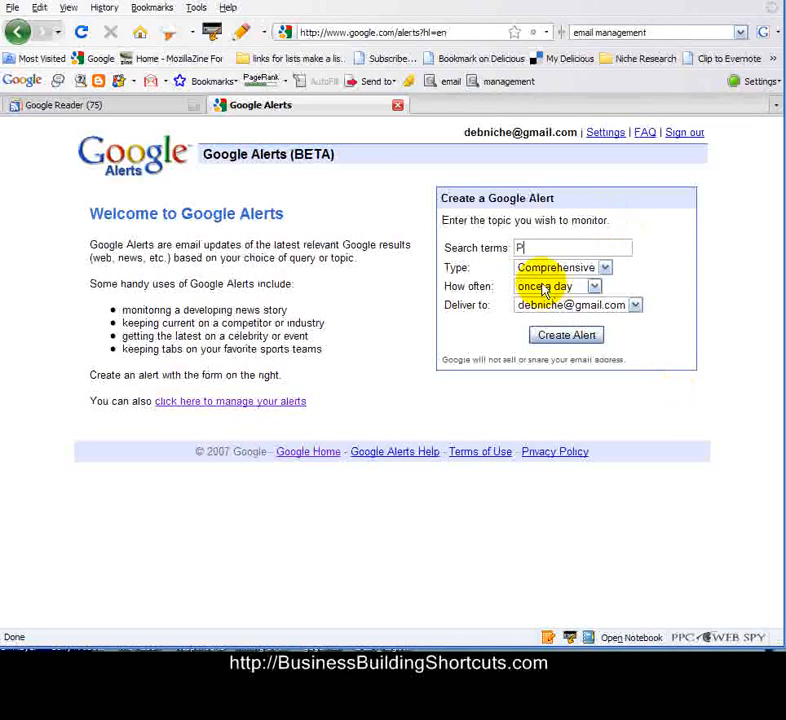
type("PC")
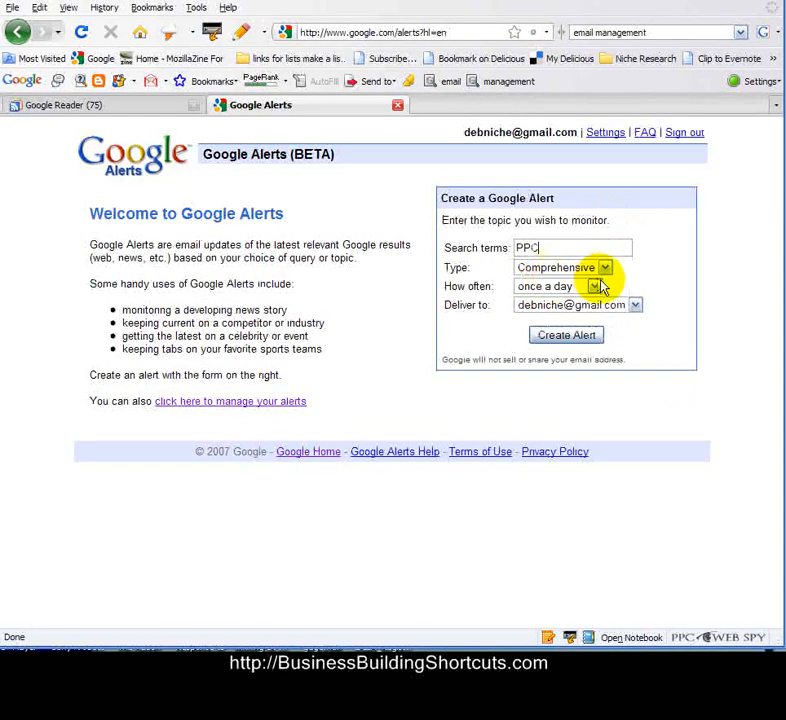
left_click(604, 268)
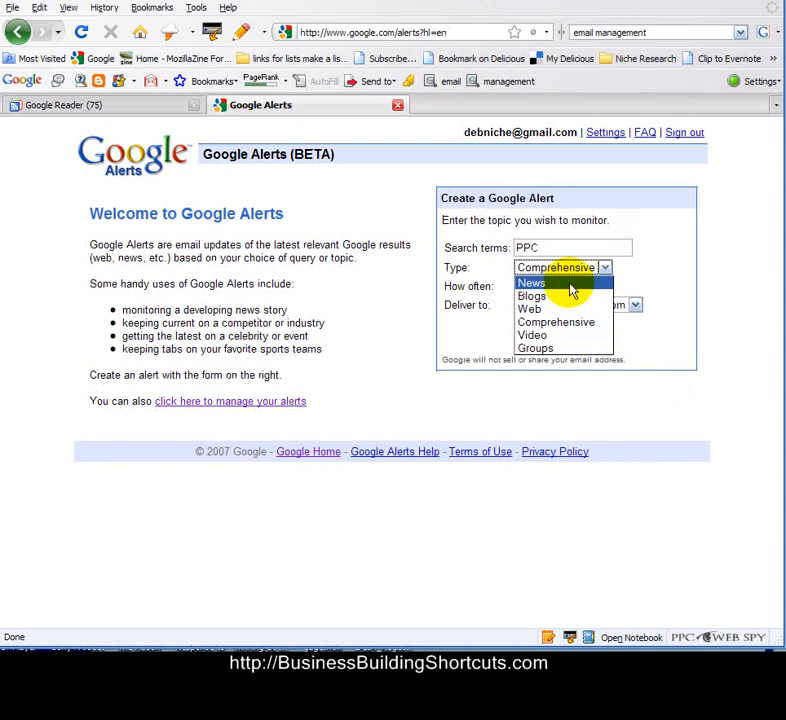
mouse_move(570, 296)
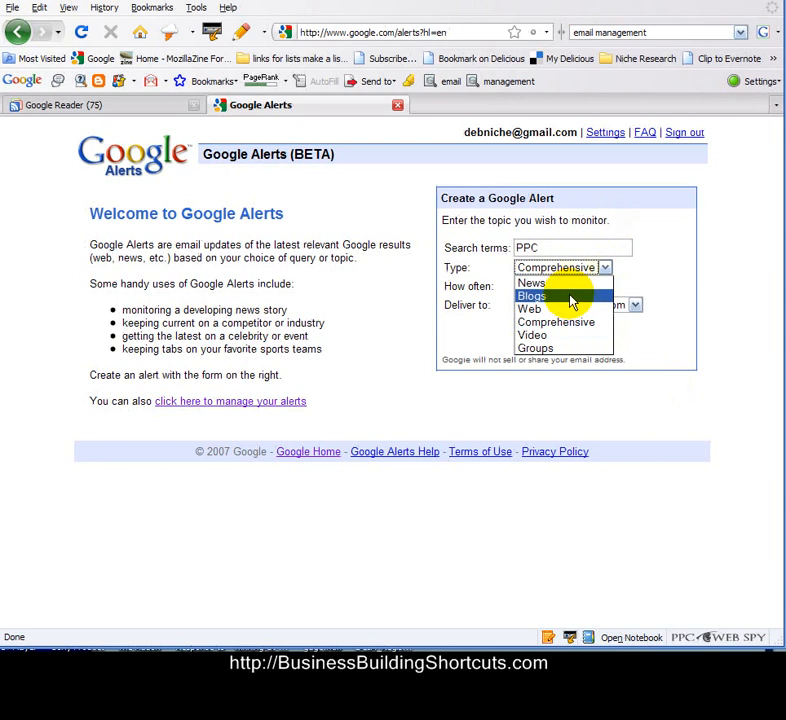
mouse_move(558, 308)
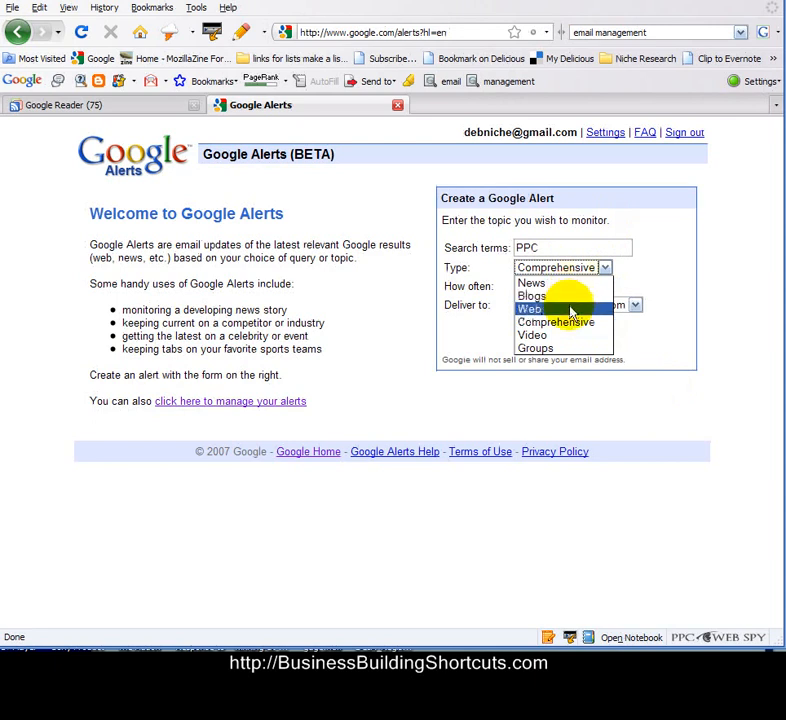
mouse_move(544, 348)
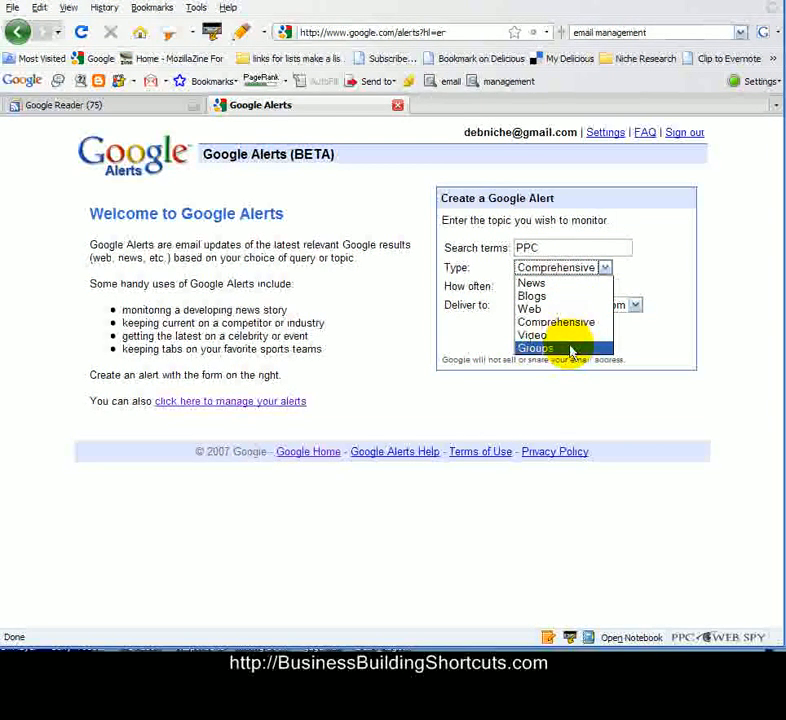
mouse_move(556, 320)
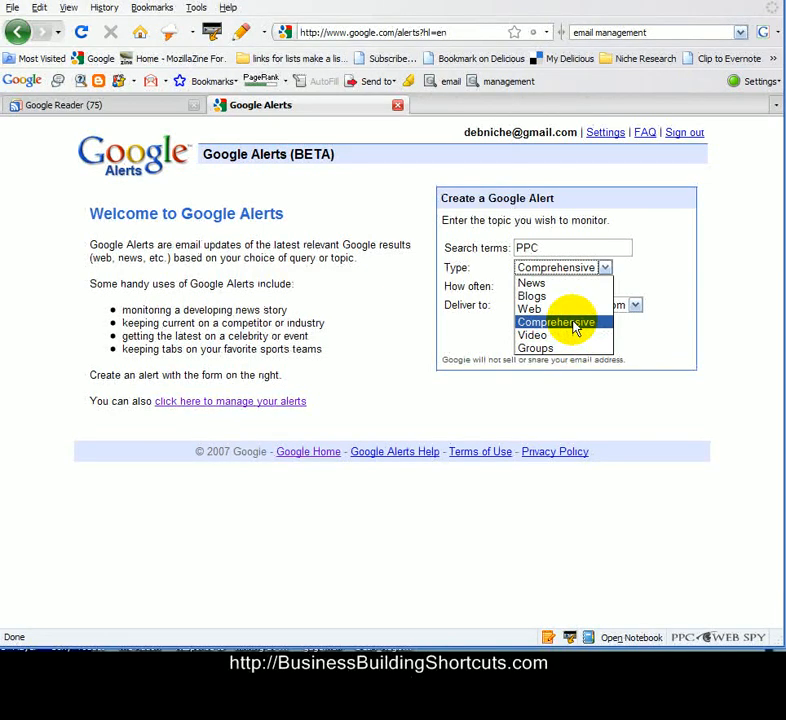
left_click(556, 320)
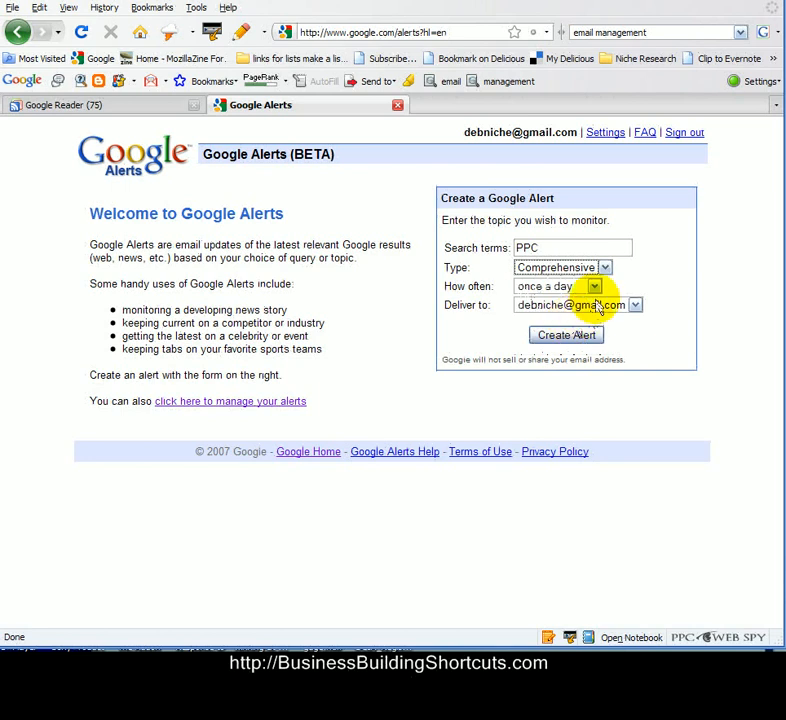
- Keep frequency once a day and set the PPC alert to deliver as a Feed
left_click(594, 288)
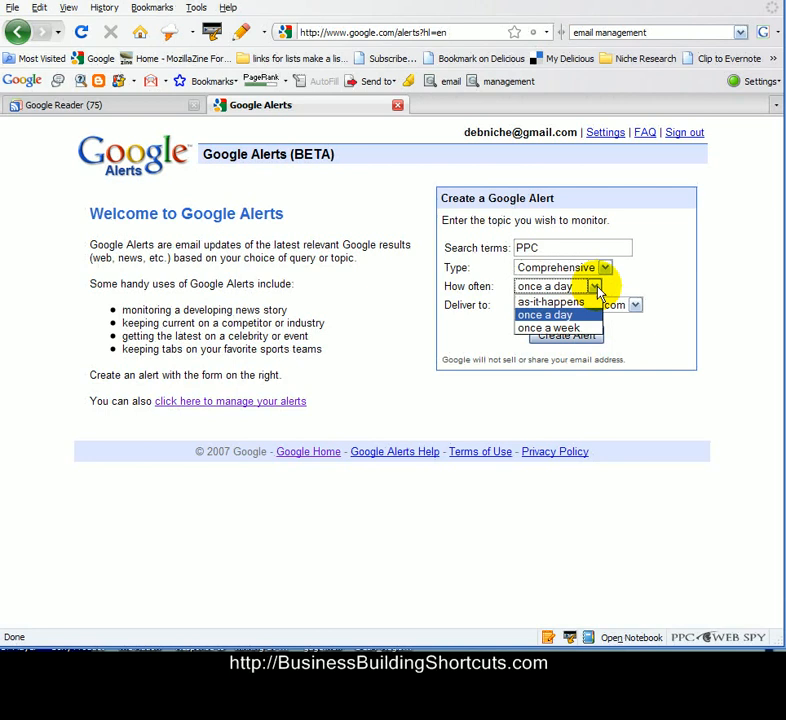
left_click(544, 314)
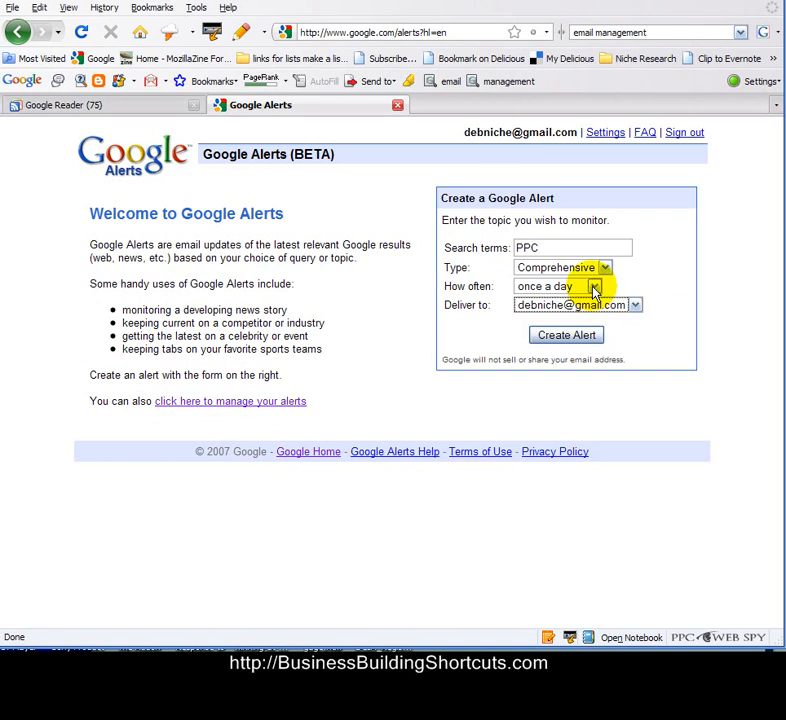
left_click(596, 288)
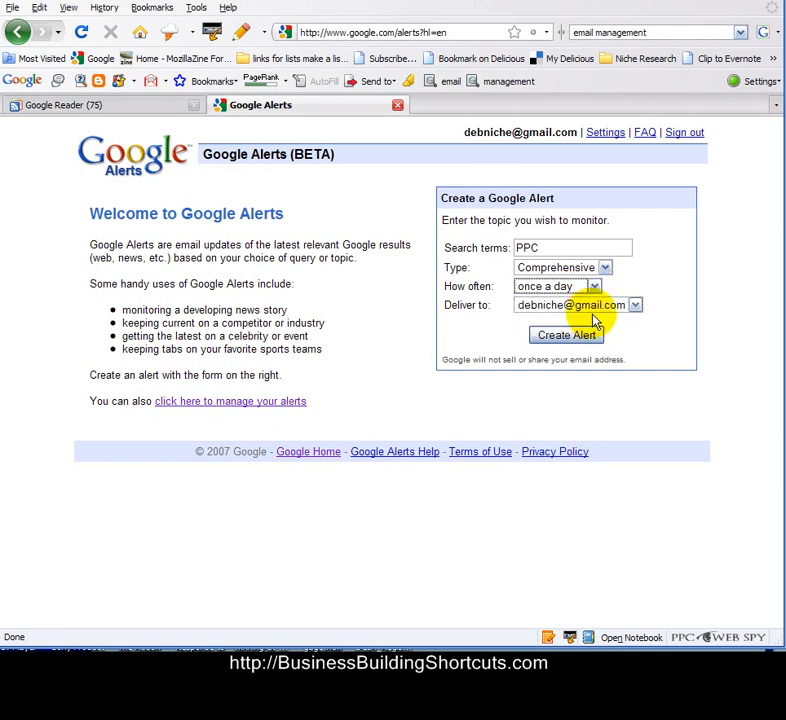
left_click(636, 304)
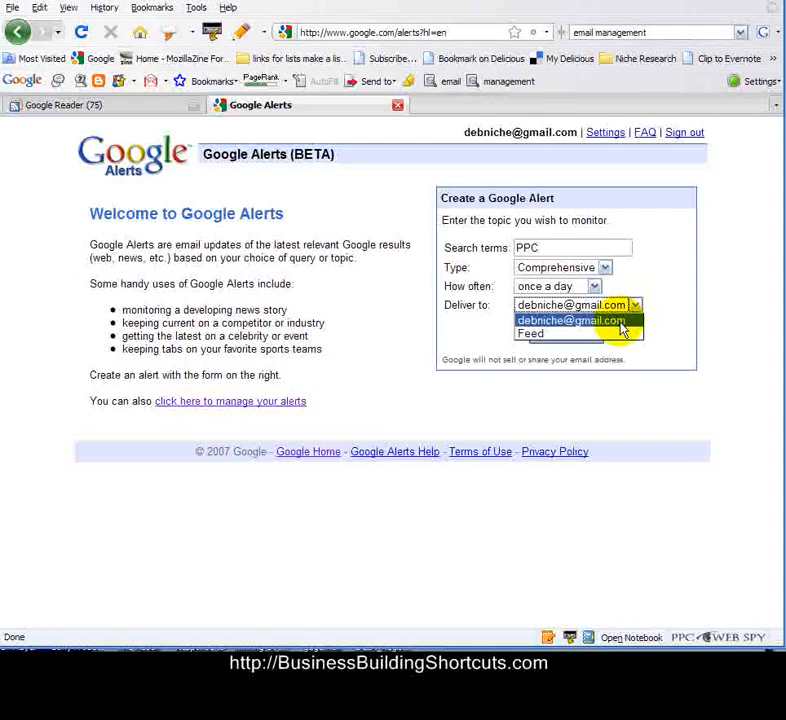
left_click(530, 332)
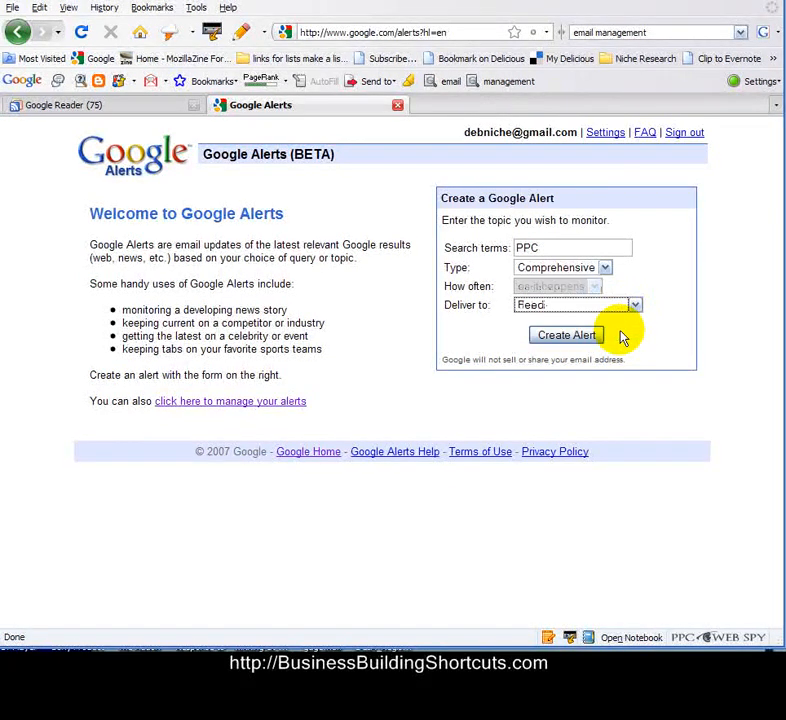
mouse_move(568, 334)
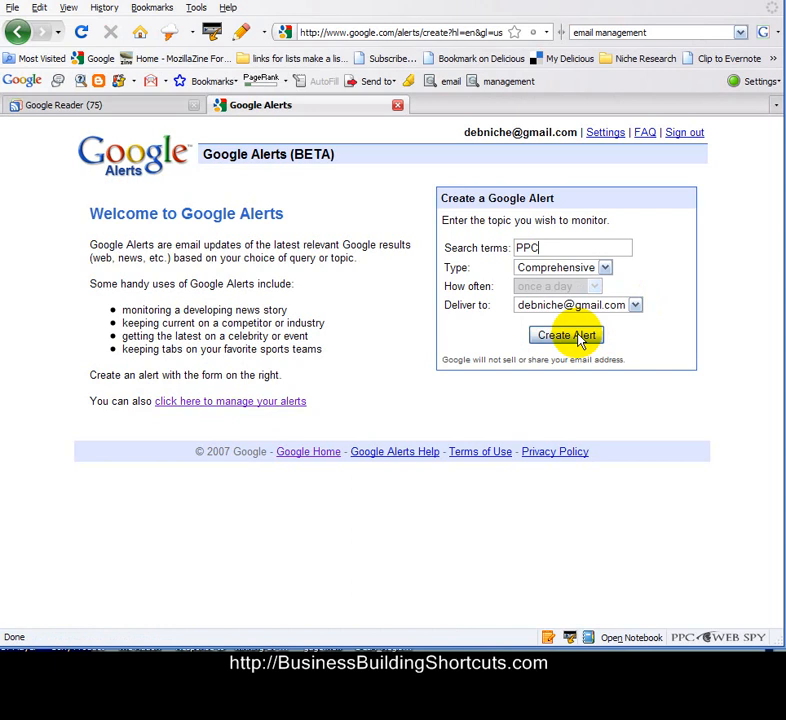
mouse_move(330, 218)
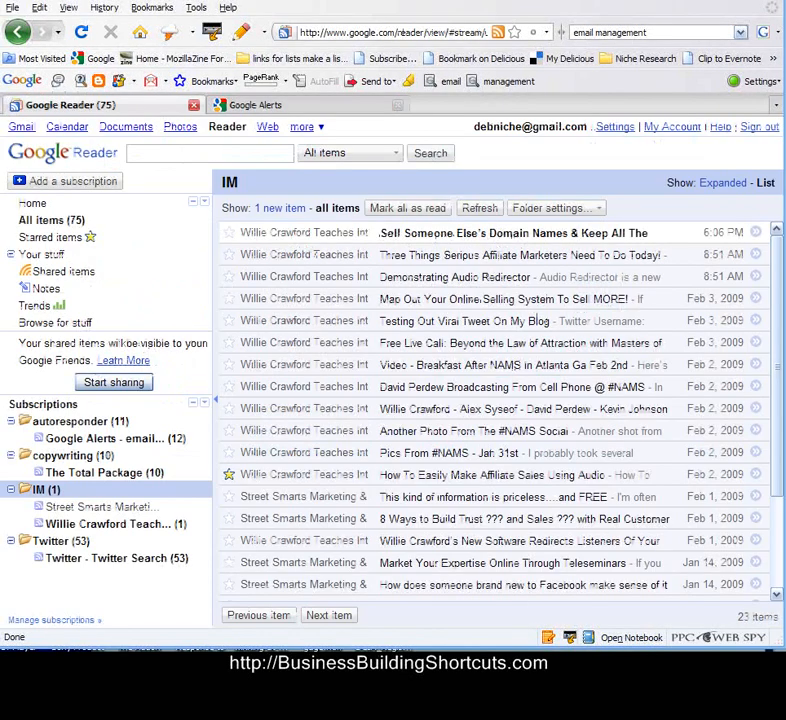
mouse_move(184, 328)
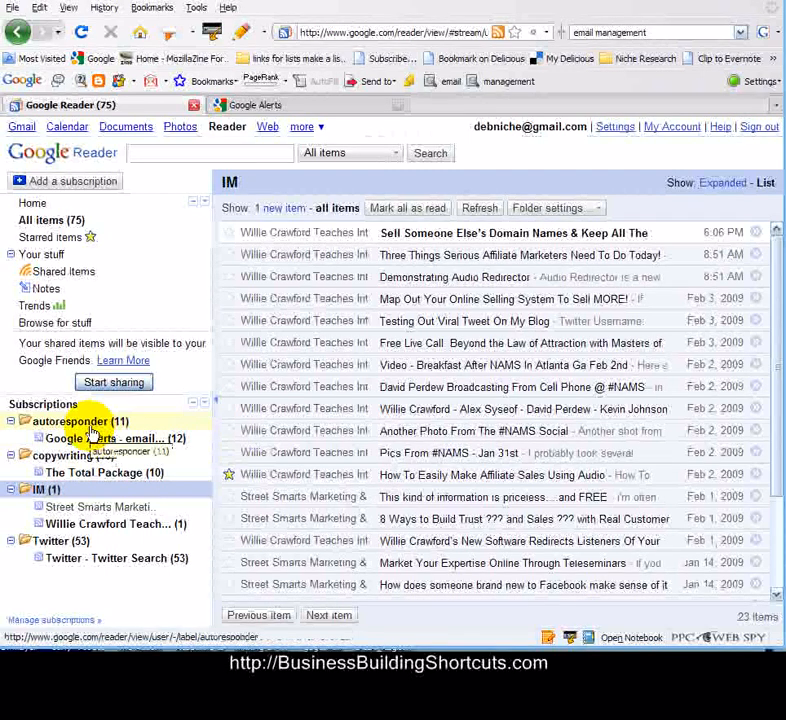
- Show the autoresponder folder's Google Alerts email-management items in Reader
left_click(68, 420)
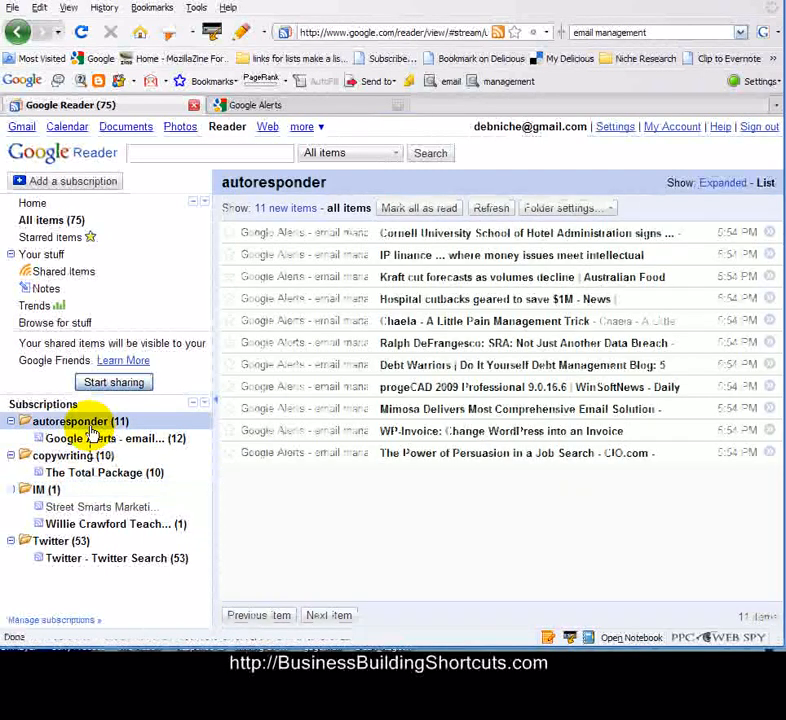
mouse_move(324, 368)
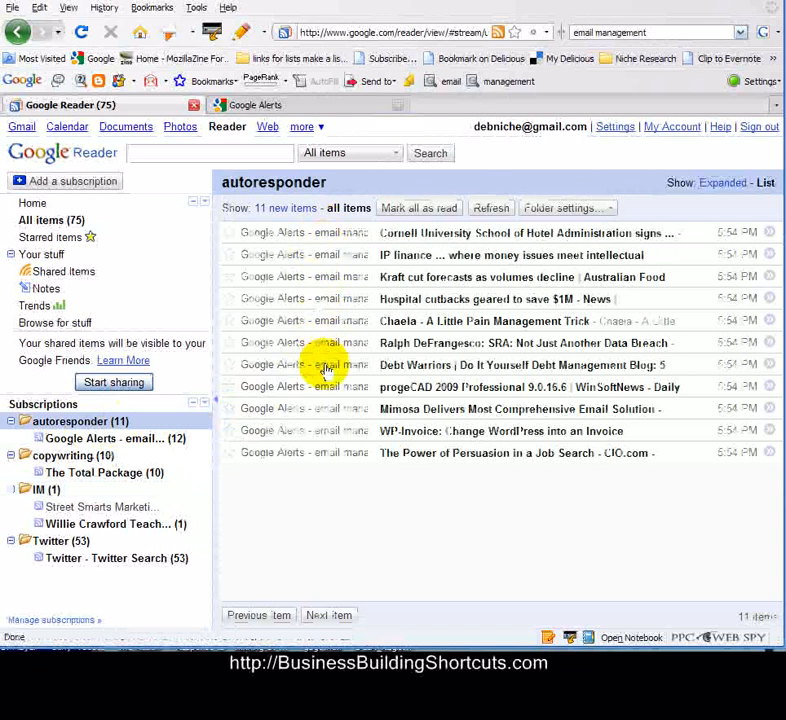
mouse_move(462, 232)
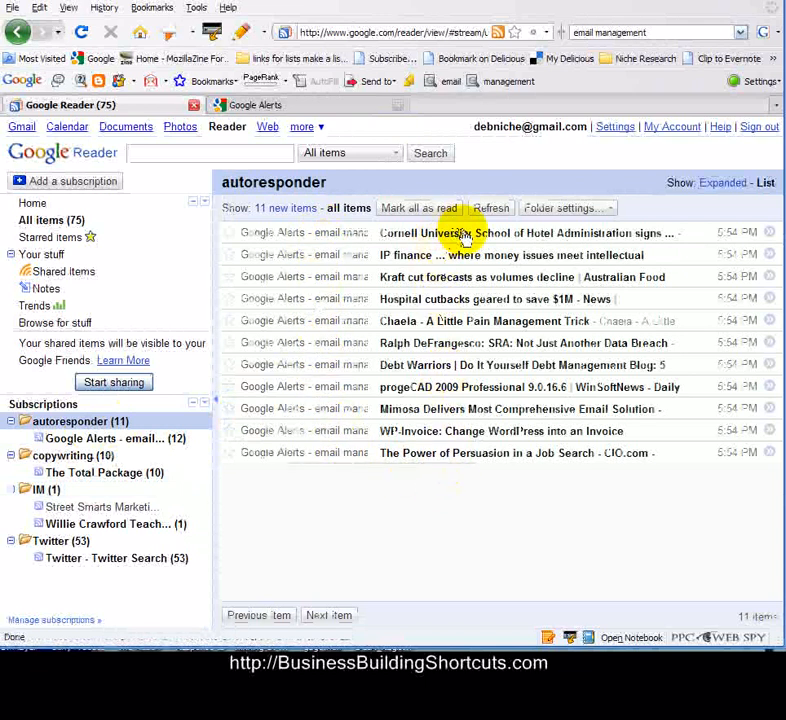
mouse_move(364, 476)
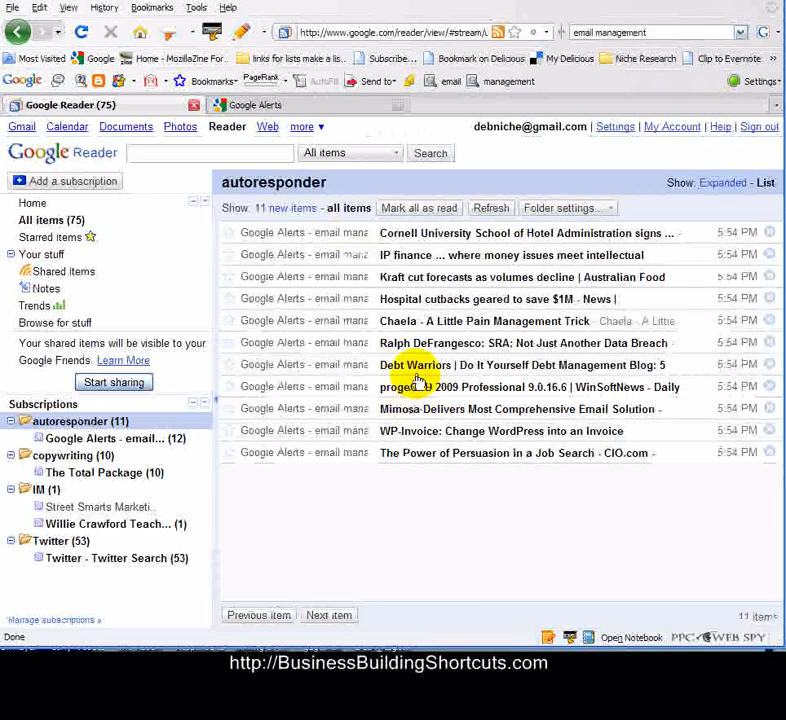
mouse_move(418, 376)
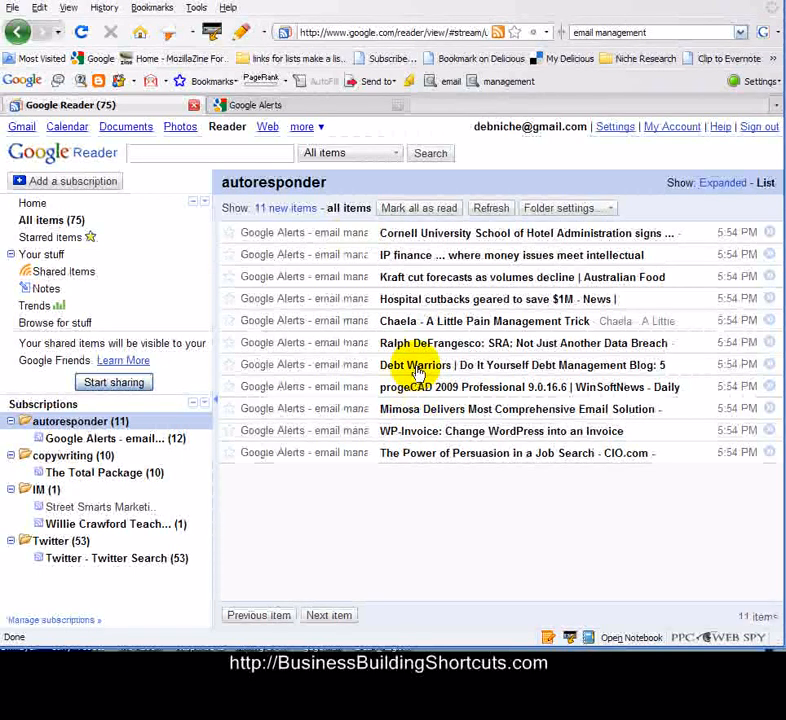
mouse_move(436, 276)
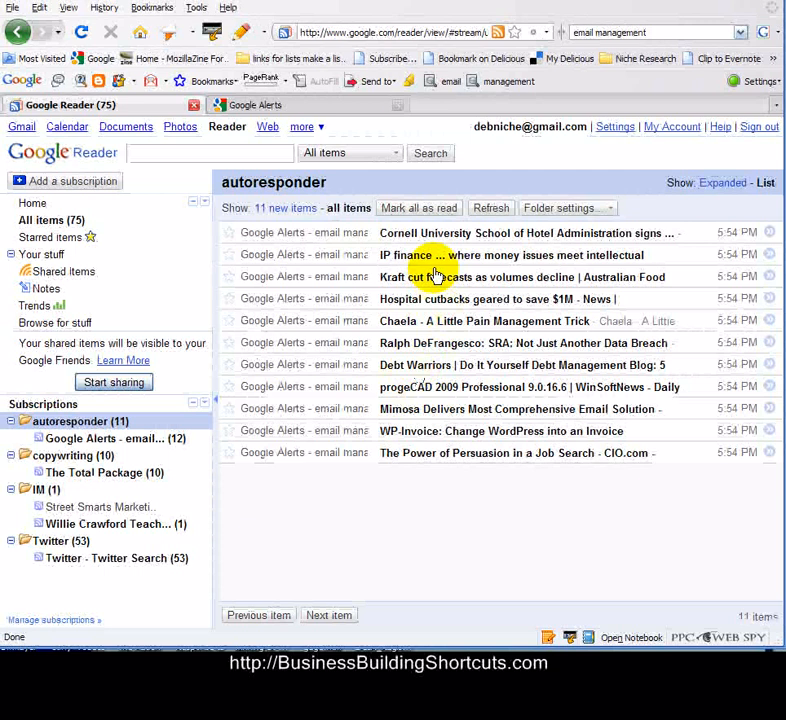
mouse_move(478, 300)
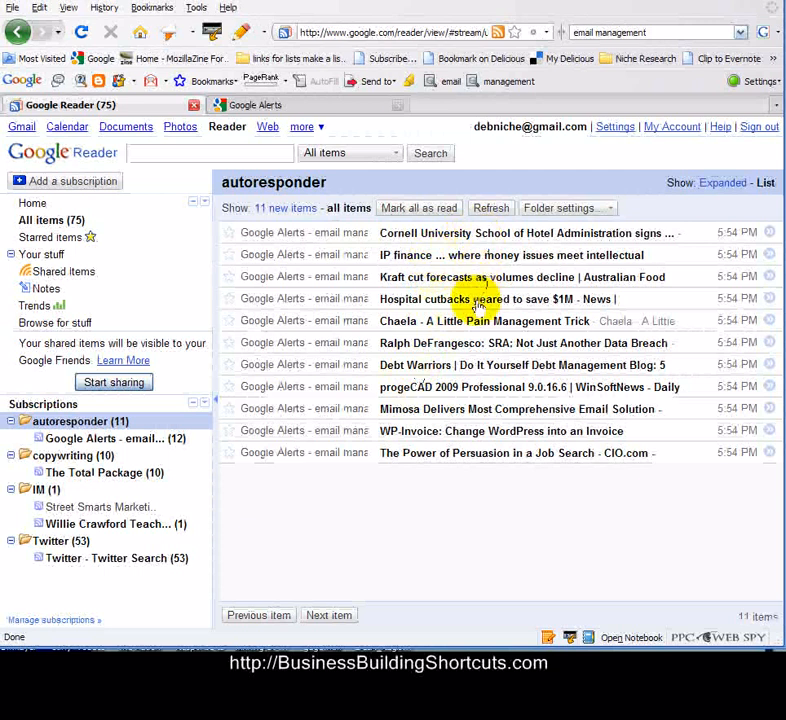
mouse_move(490, 490)
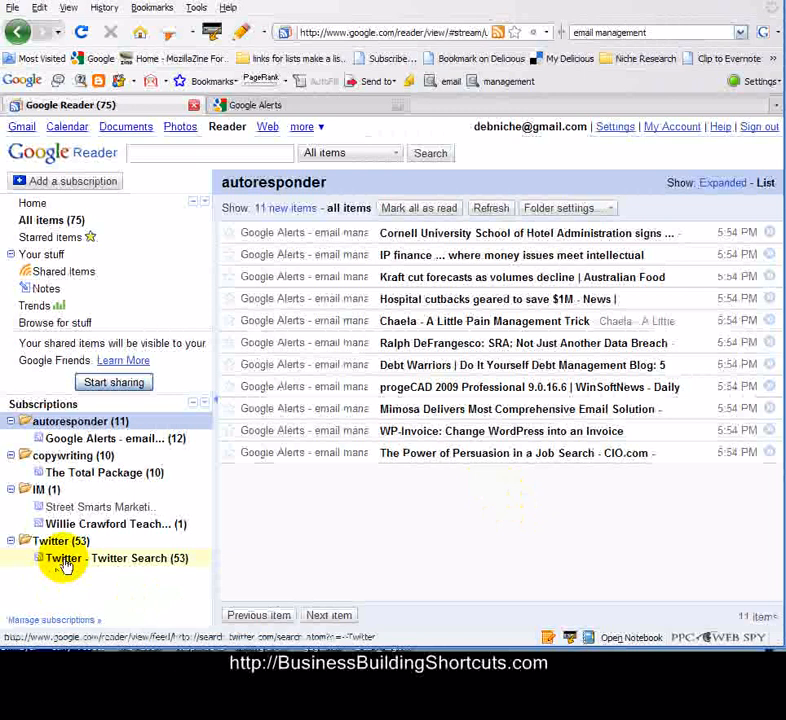
mouse_move(62, 558)
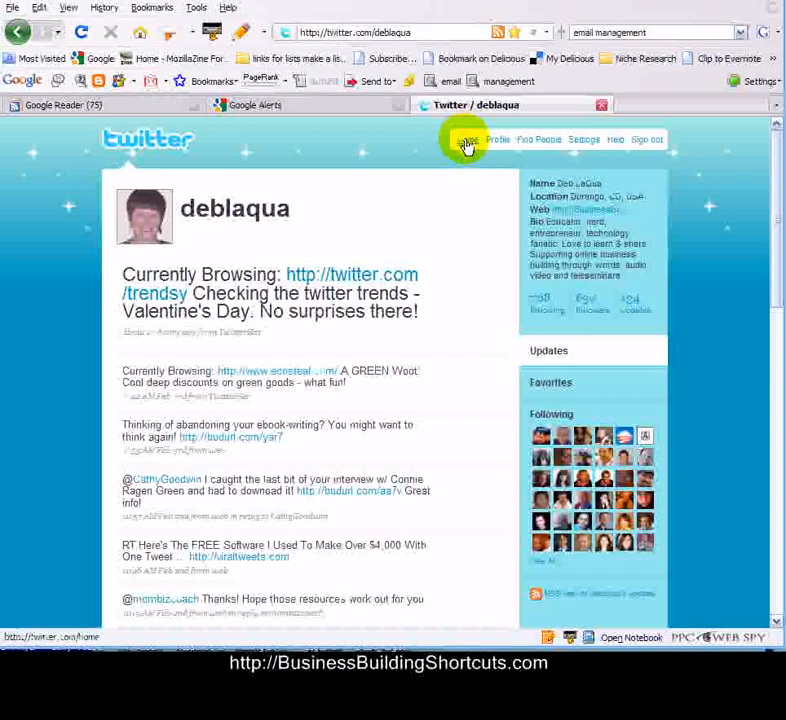
- Go to the Twitter home timeline and scroll down to the page footer
left_click(468, 140)
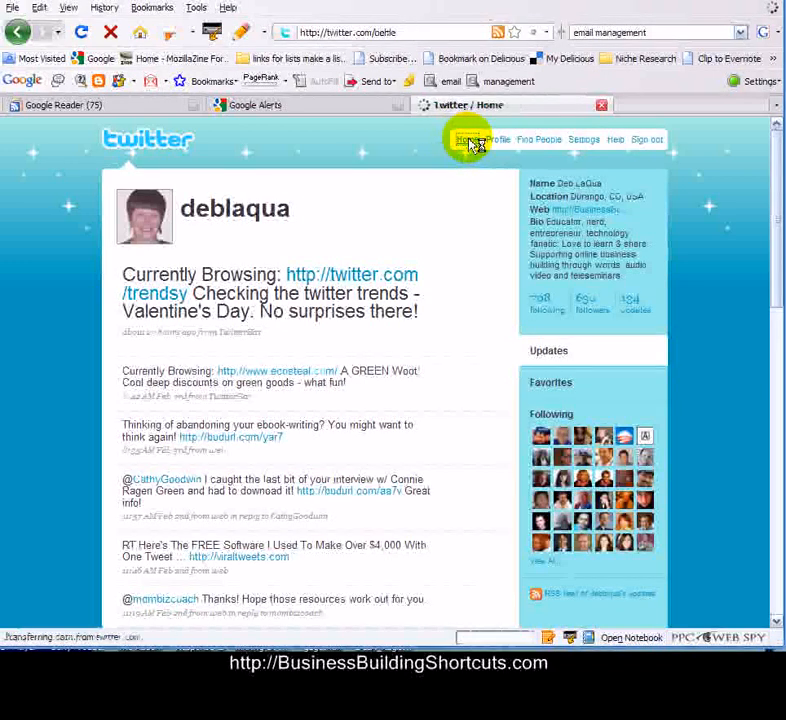
left_click(466, 140)
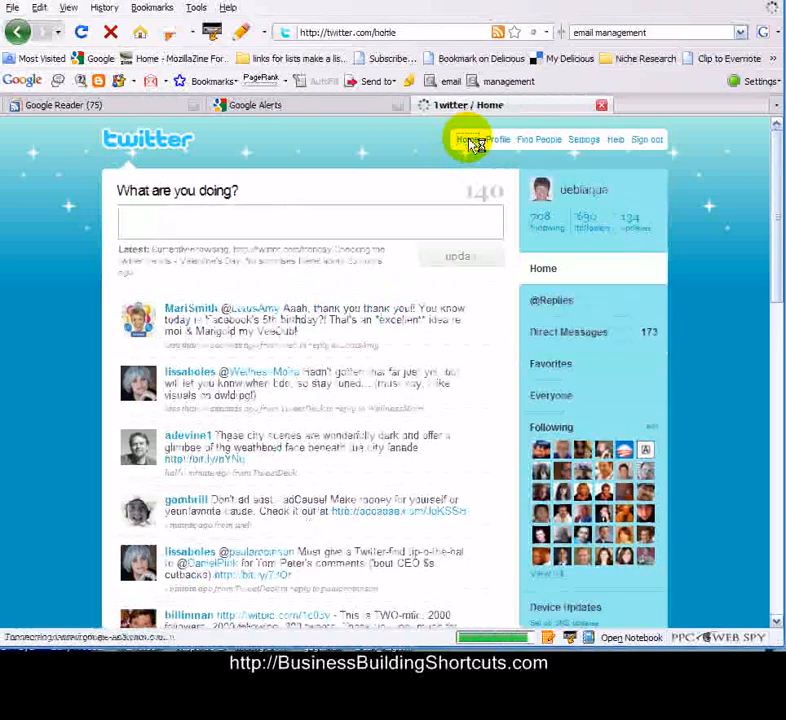
mouse_move(378, 220)
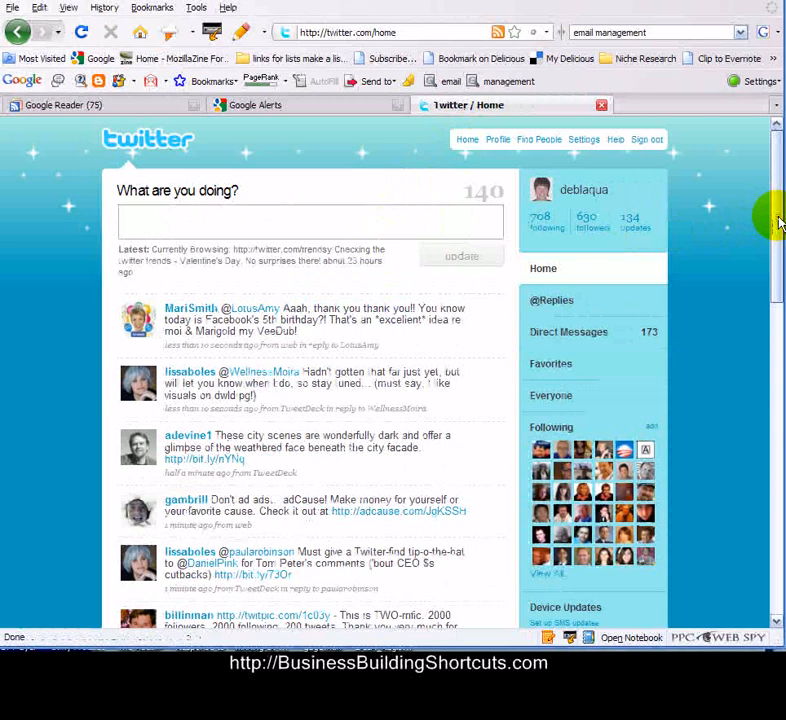
scroll("down", 3)
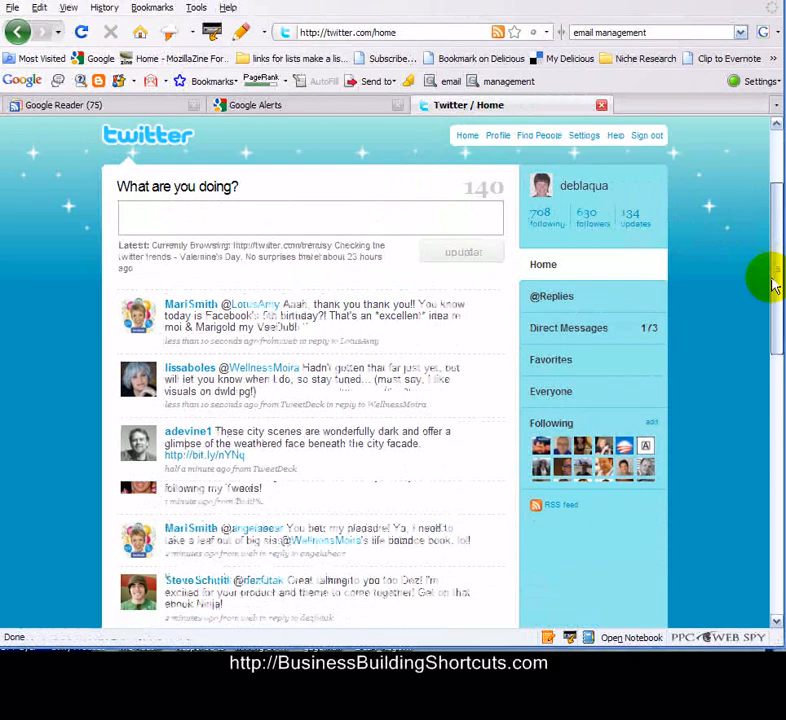
scroll("down", 3)
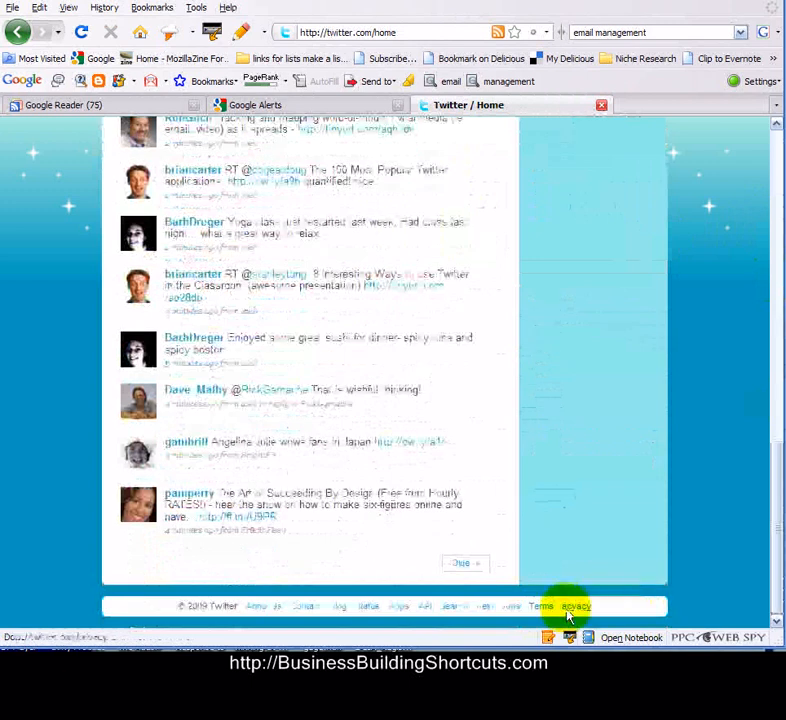
mouse_move(452, 606)
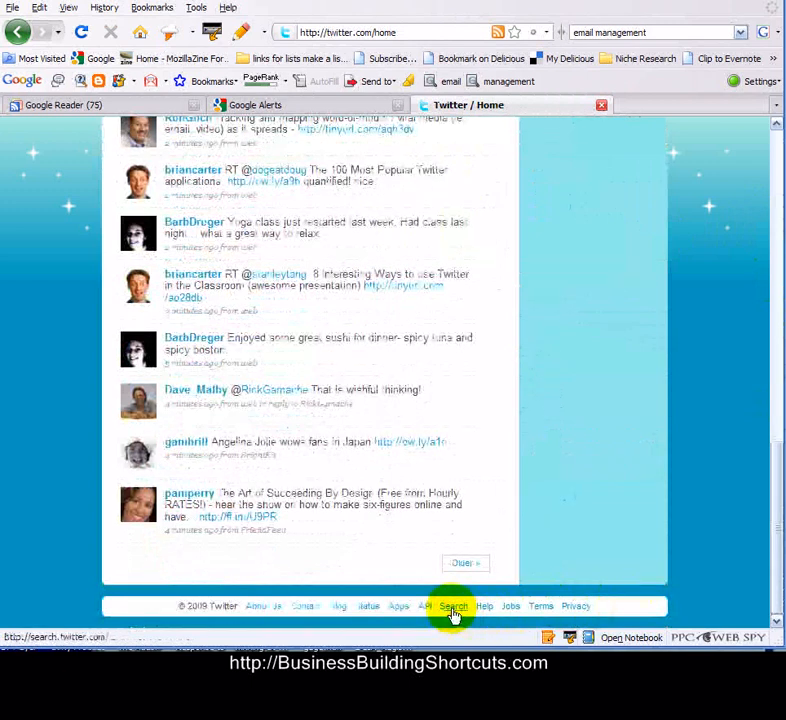
- Follow the footer Search link to the search.twitter.com start page
left_click(452, 606)
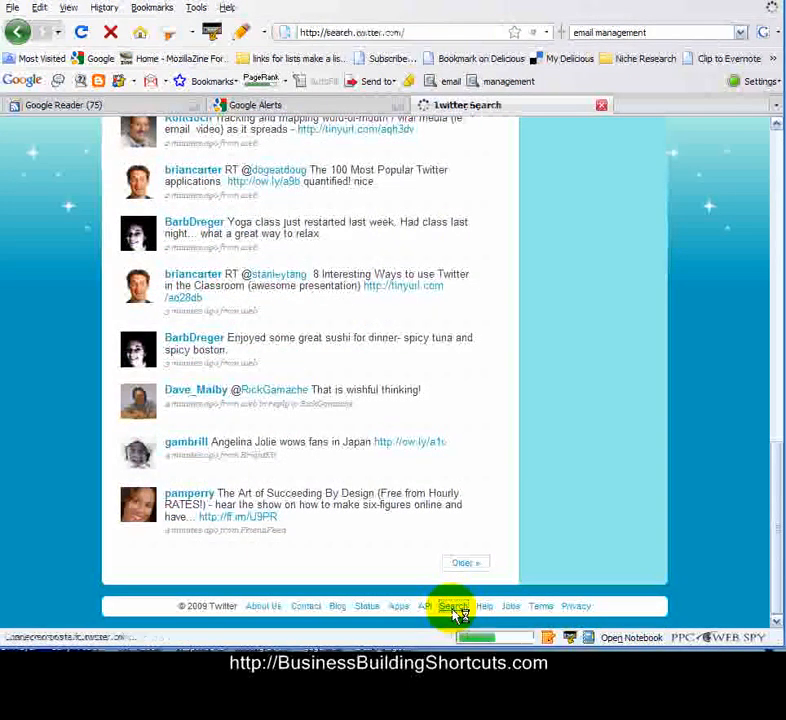
left_click(452, 606)
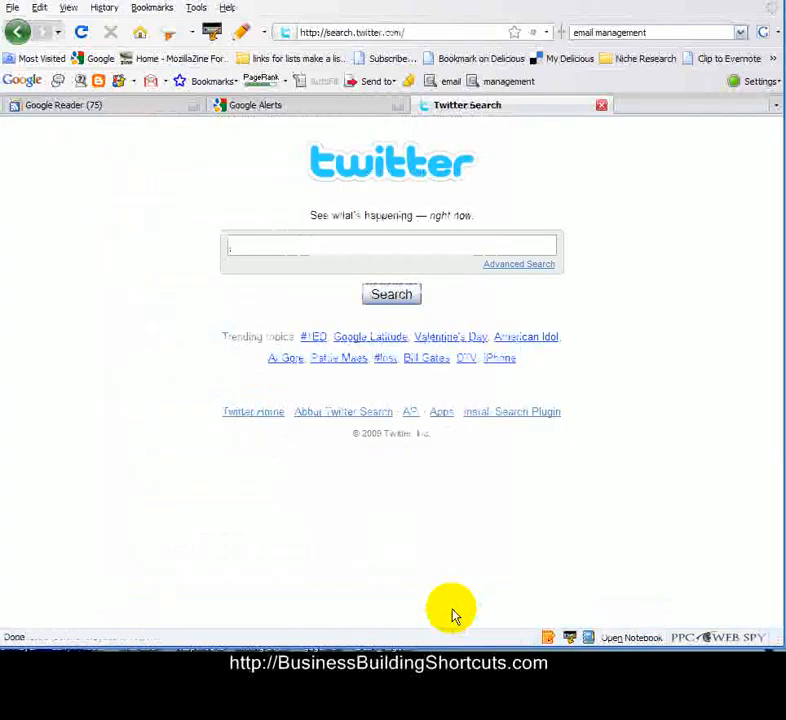
mouse_move(630, 352)
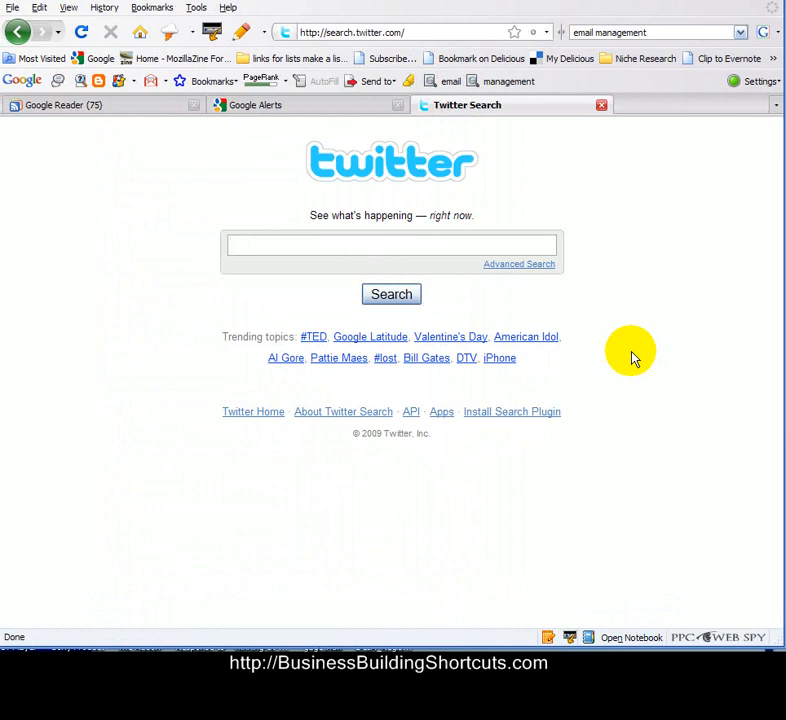
left_click(392, 246)
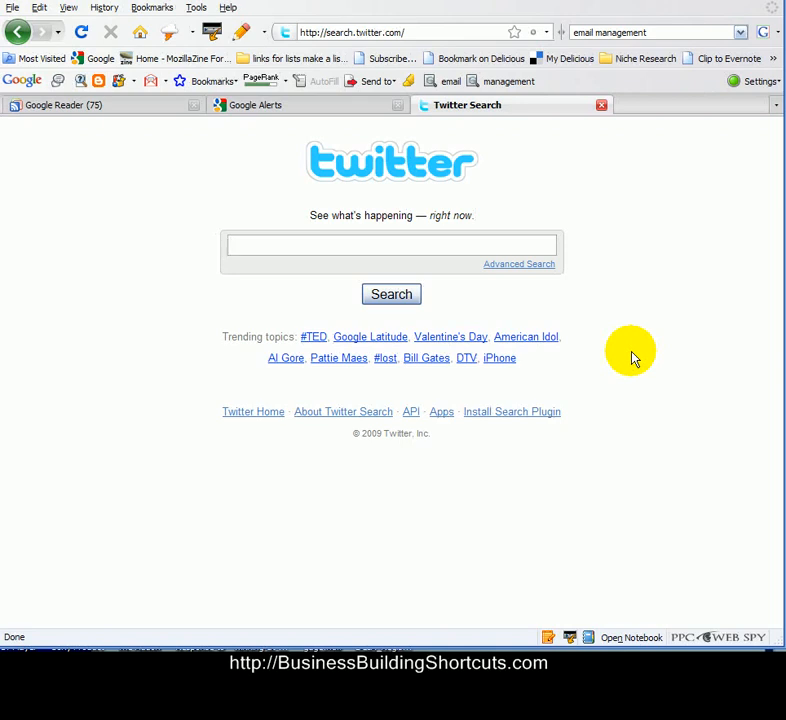
left_click(392, 244)
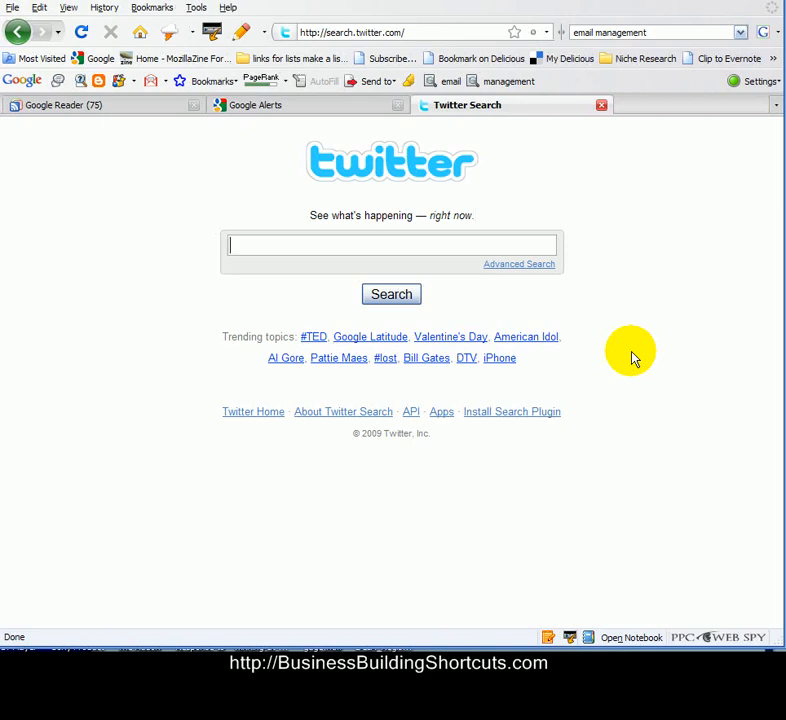
mouse_move(638, 292)
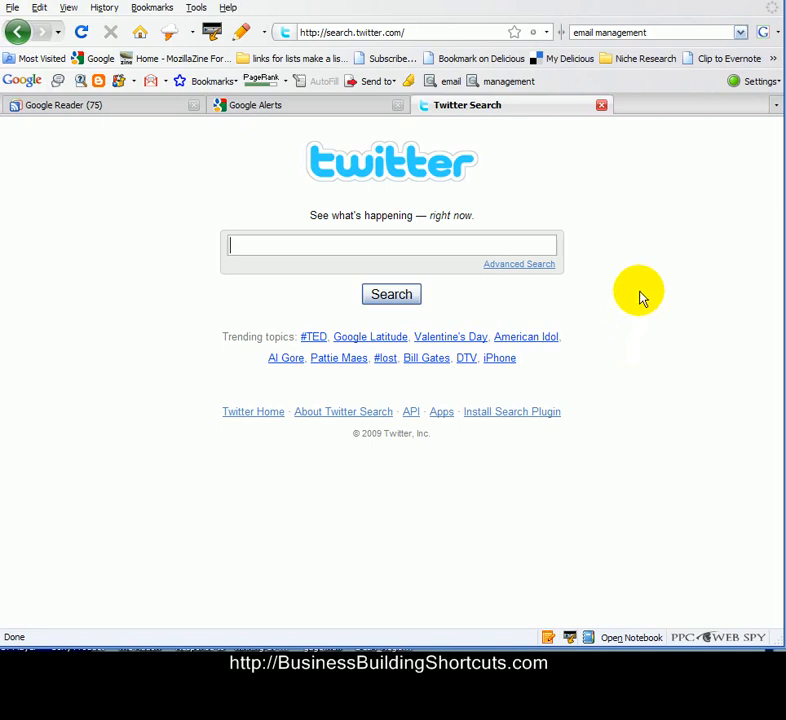
mouse_move(510, 264)
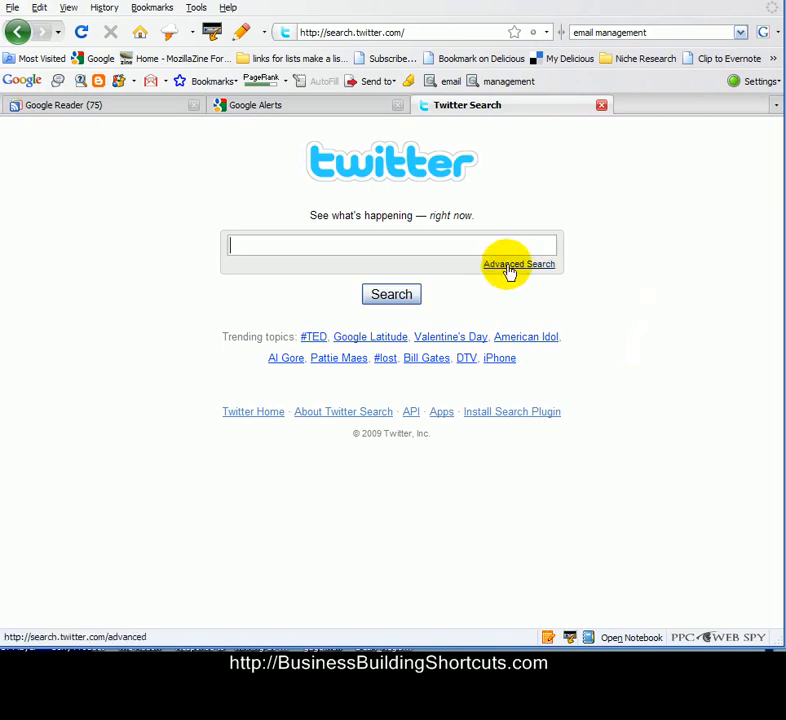
- Bring up Twitter's Advanced Search form and look through its fields
left_click(520, 264)
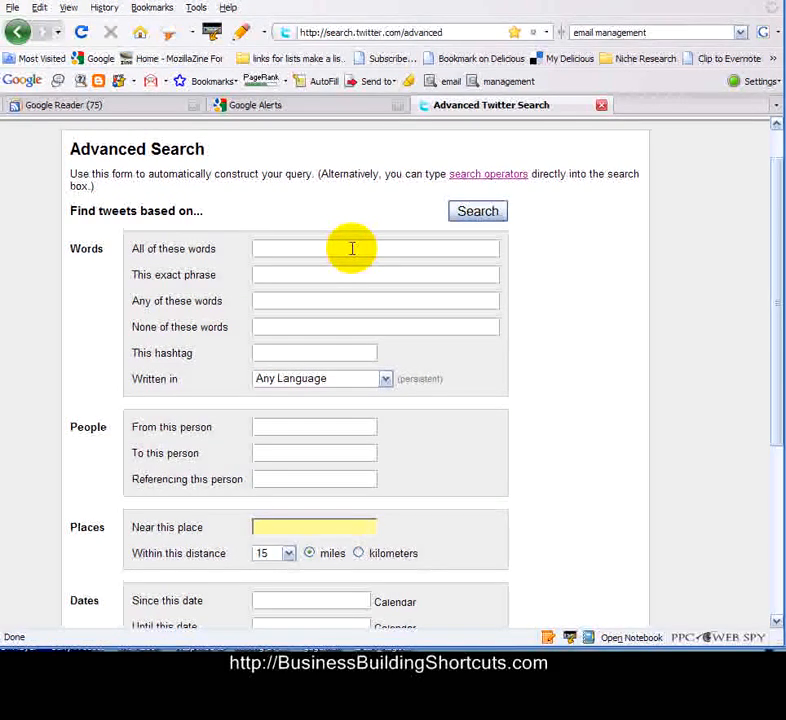
mouse_move(328, 272)
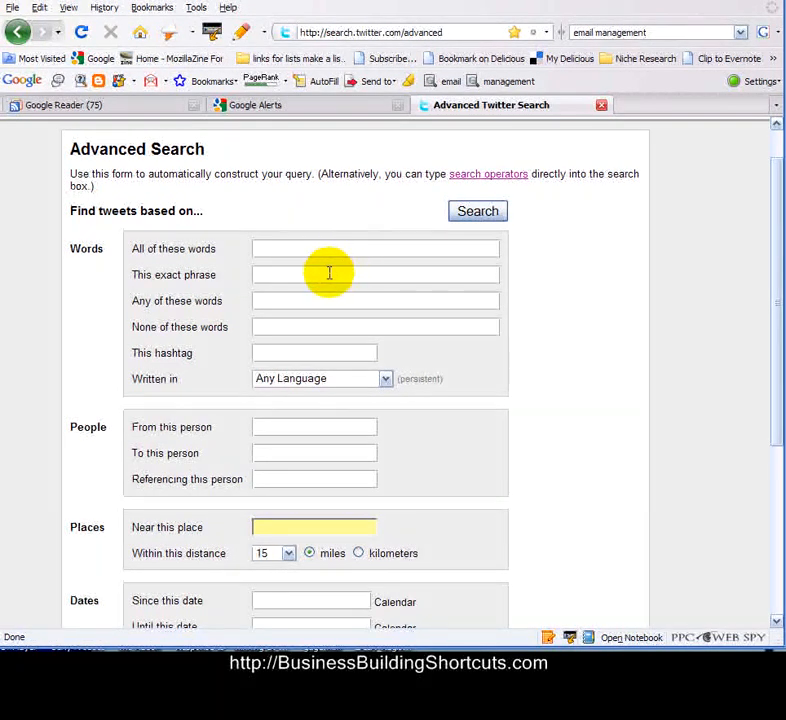
mouse_move(328, 300)
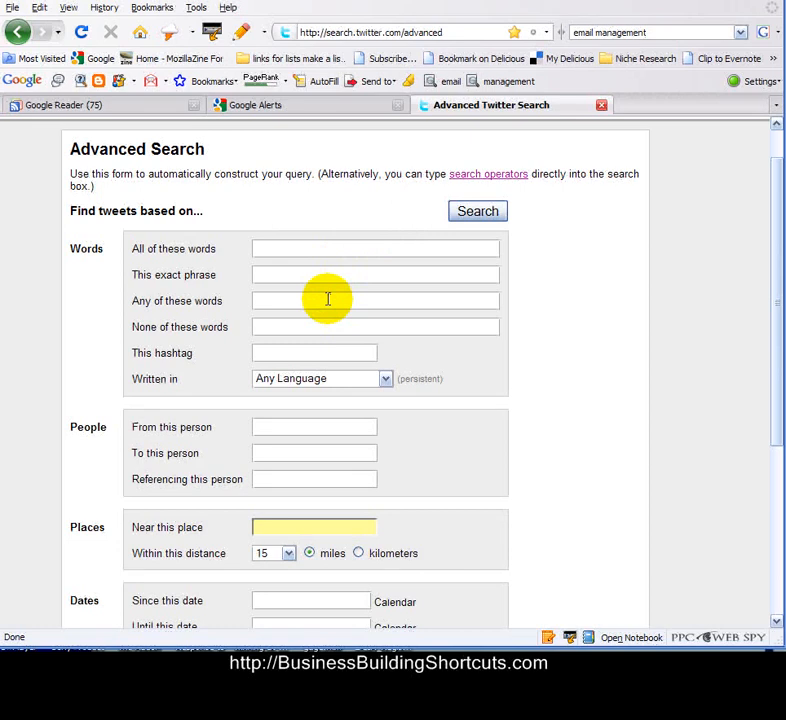
mouse_move(328, 324)
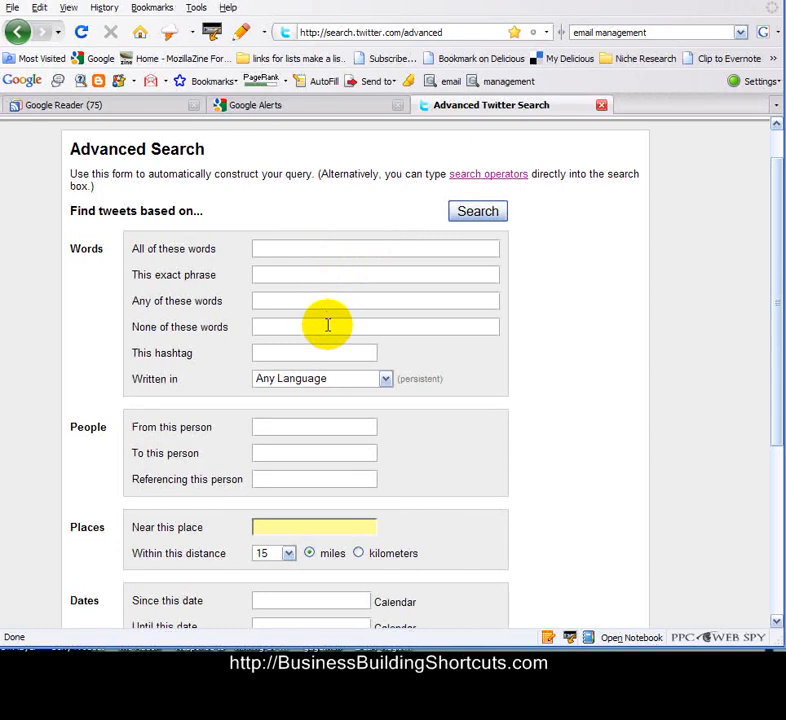
mouse_move(430, 420)
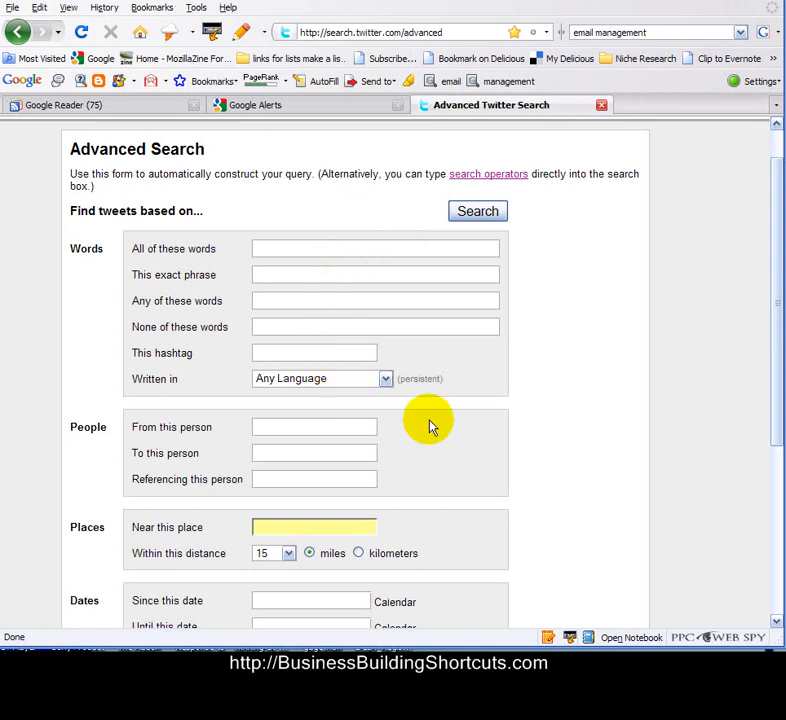
mouse_move(340, 428)
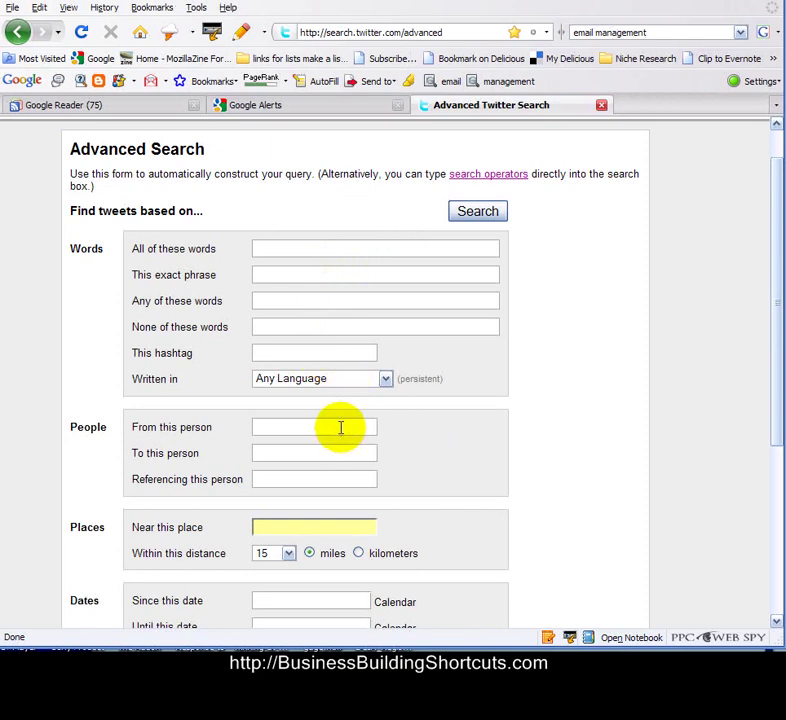
mouse_move(340, 452)
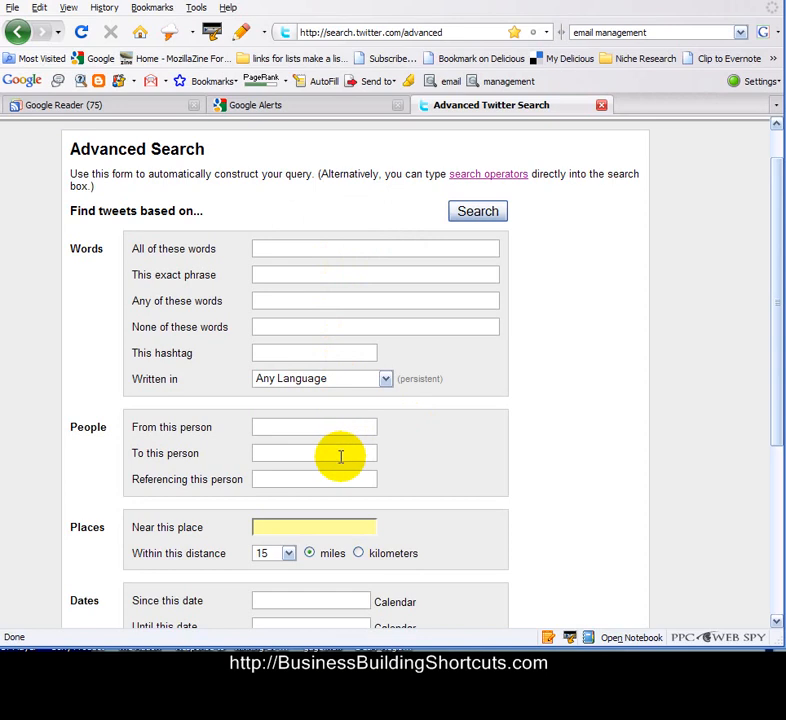
mouse_move(344, 480)
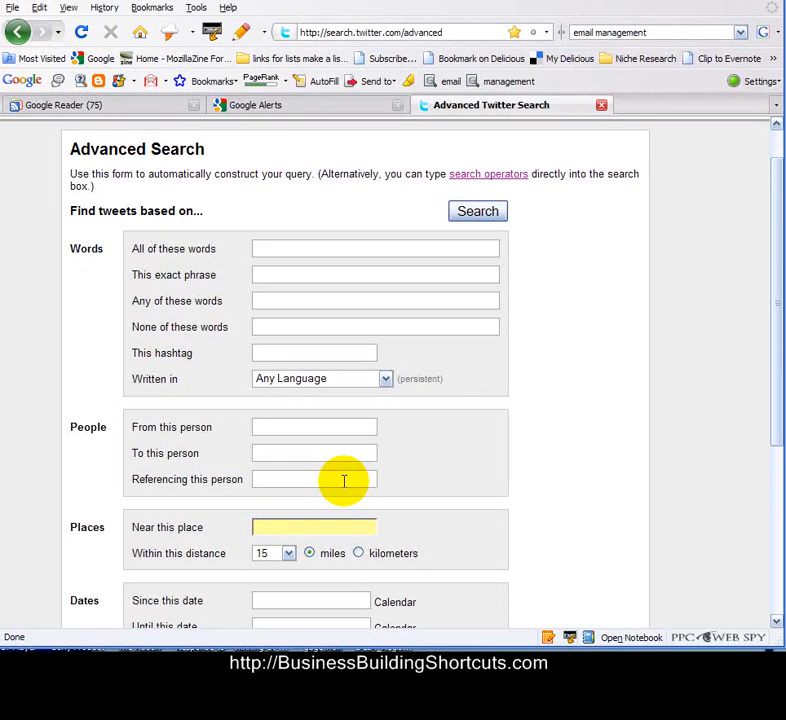
mouse_move(408, 482)
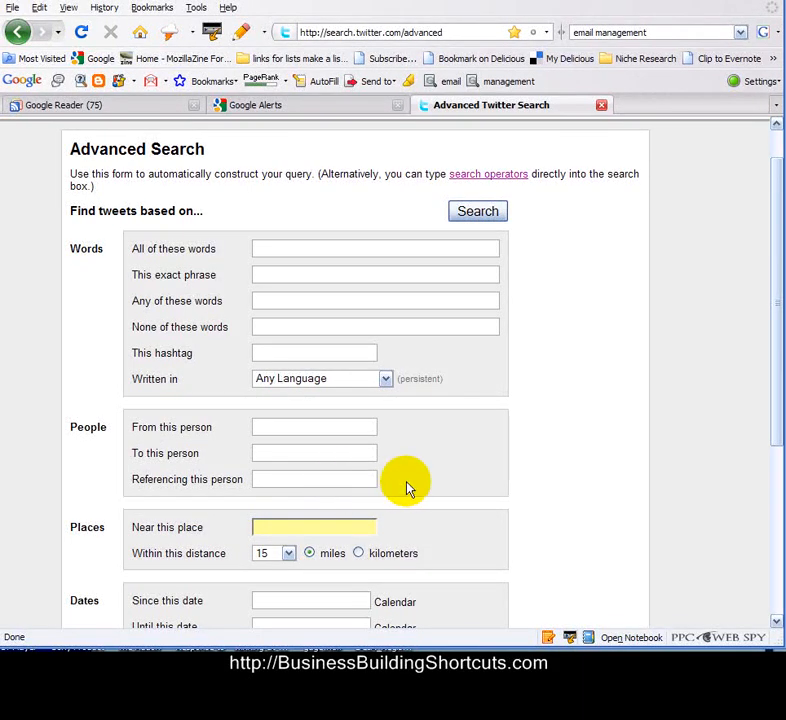
scroll("down", 3)
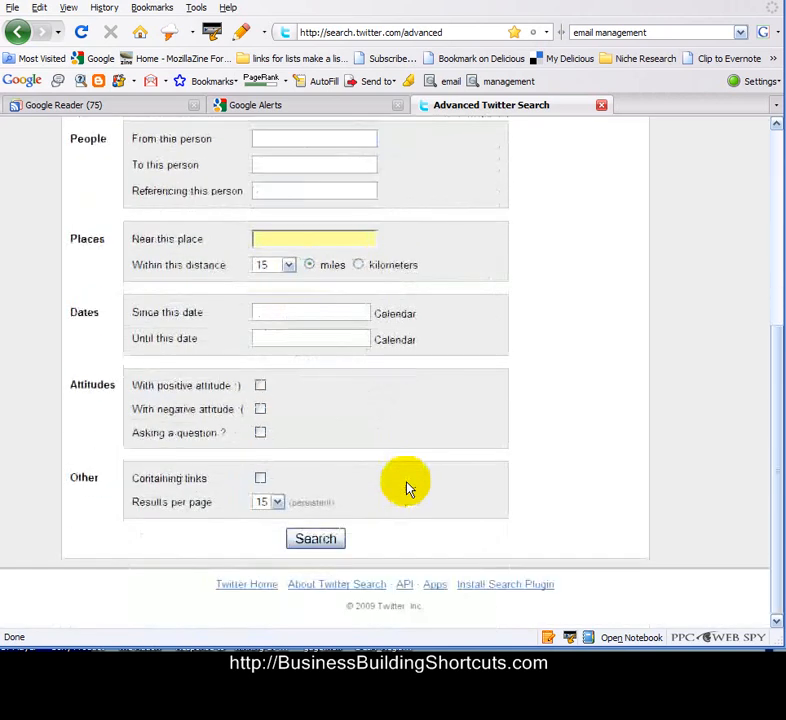
mouse_move(462, 488)
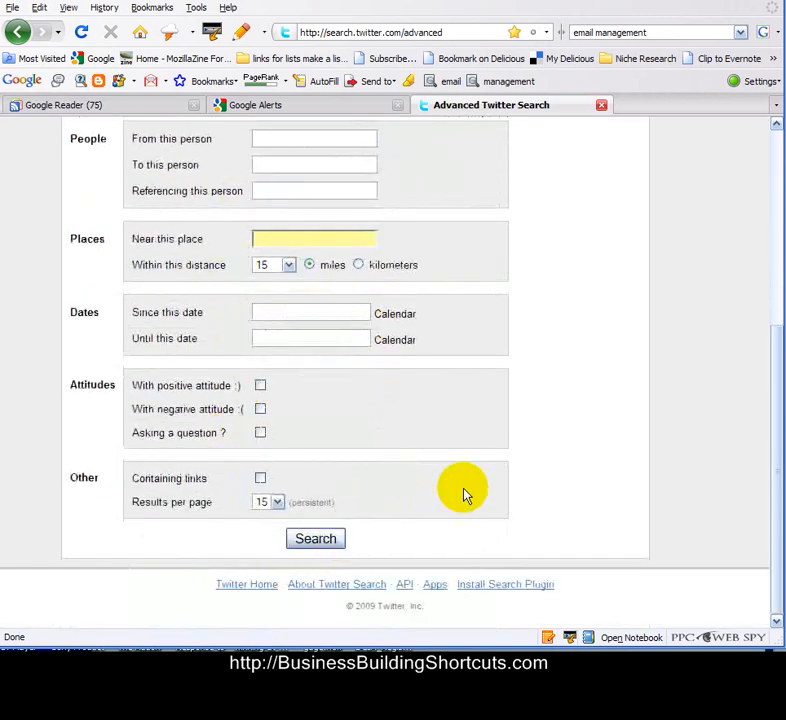
- Enter autoresponder in 'All of these words' and submit the advanced search
scroll("up", 3)
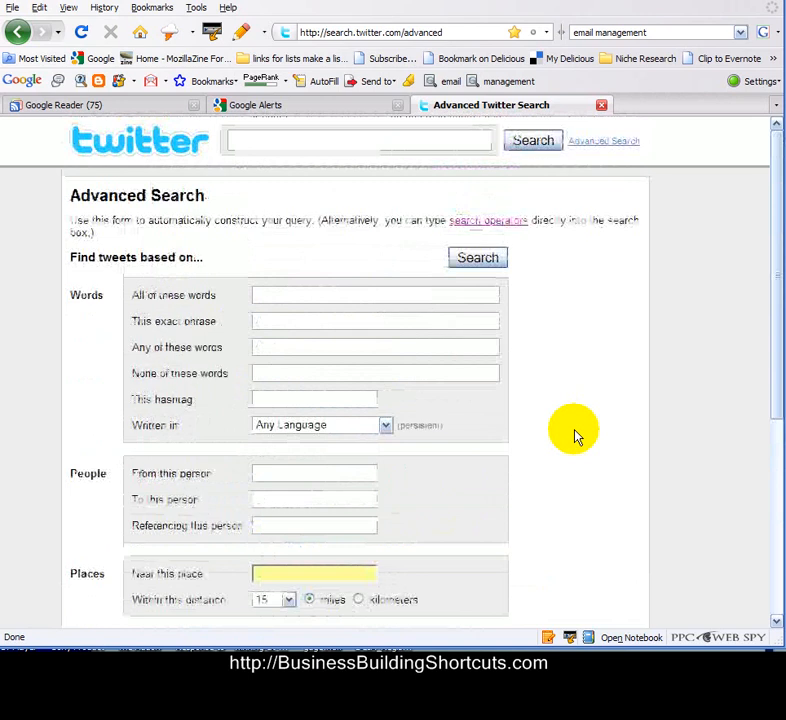
mouse_move(336, 294)
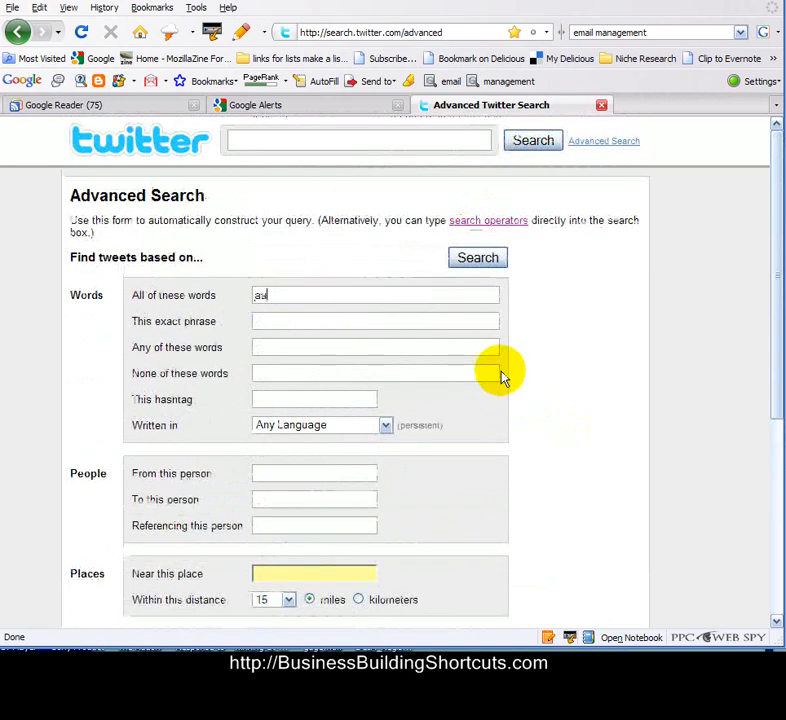
type("autoresponder")
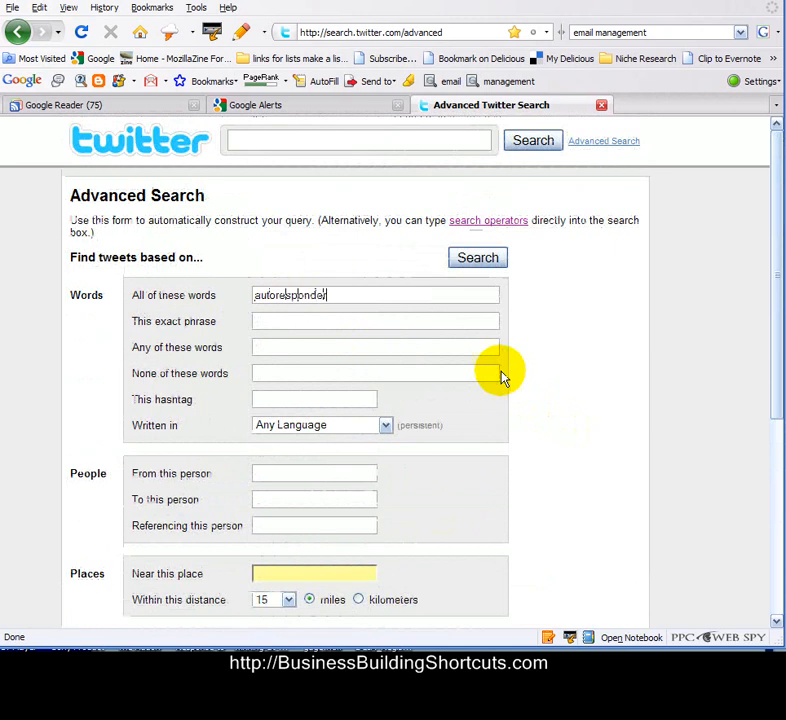
mouse_move(330, 300)
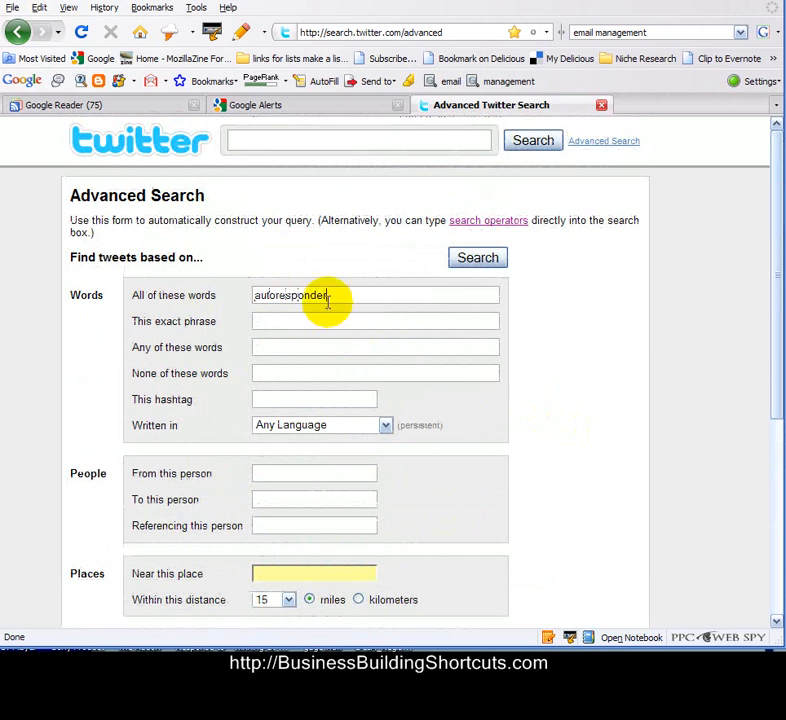
mouse_move(322, 352)
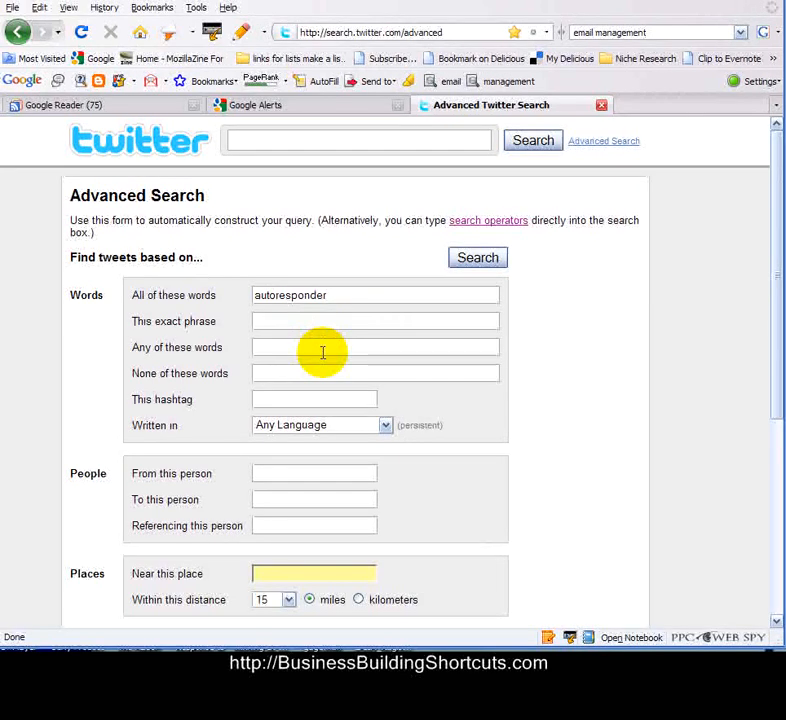
scroll("down", 3)
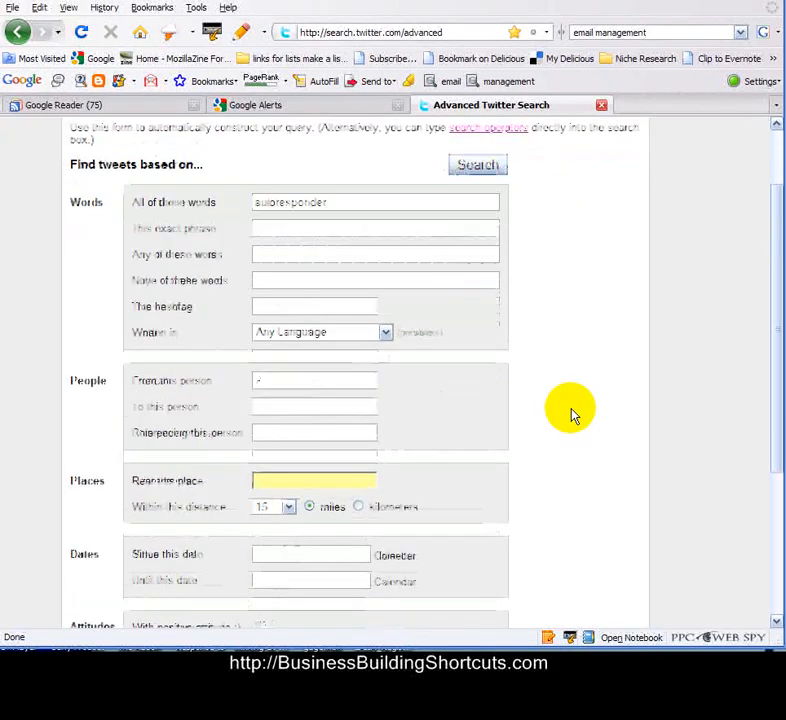
scroll("down", 3)
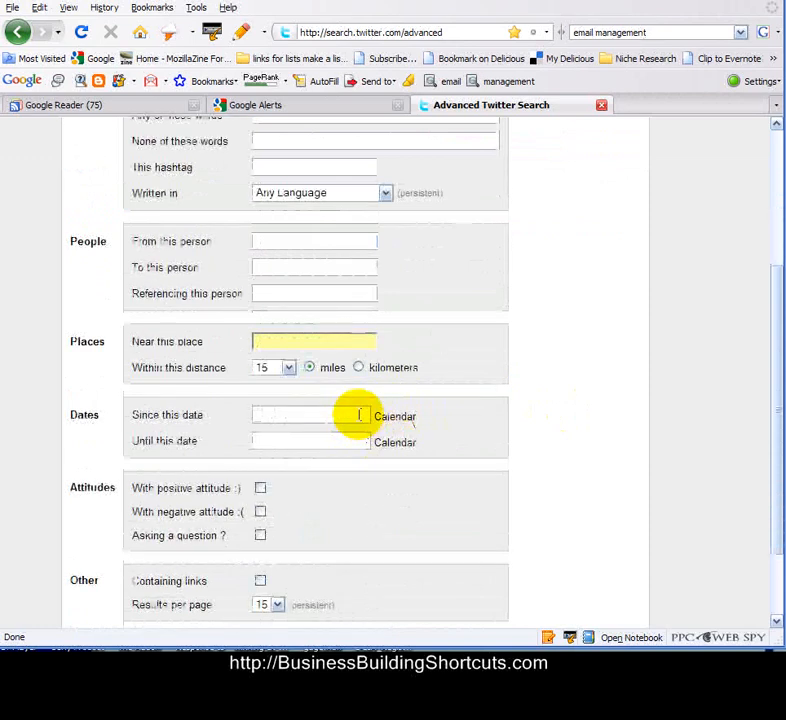
mouse_move(336, 524)
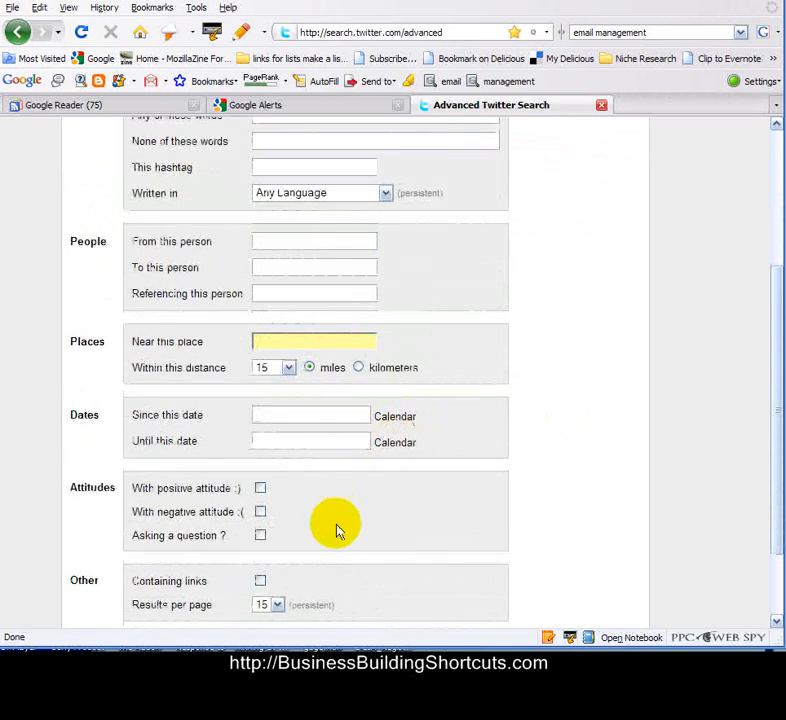
scroll("up", 3)
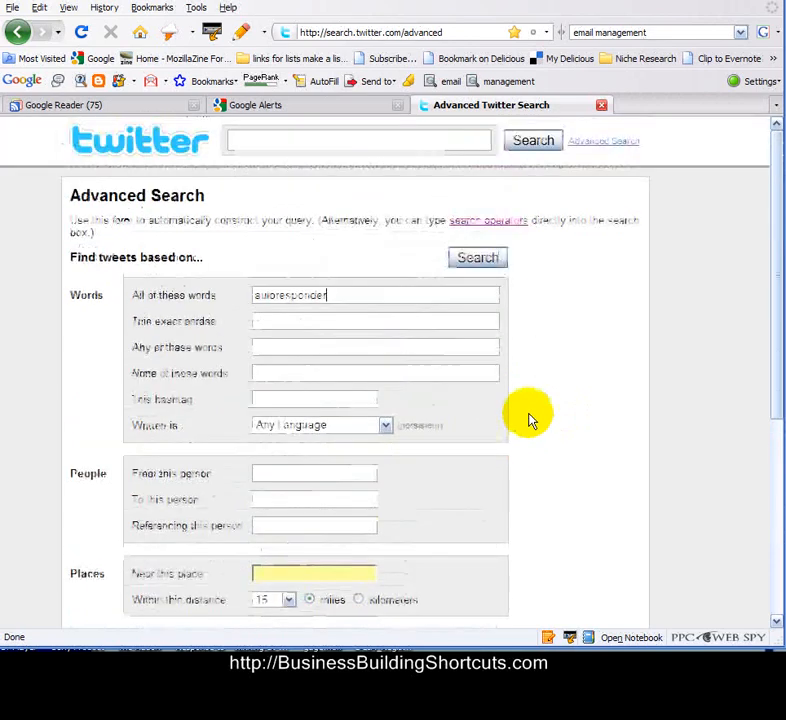
mouse_move(476, 258)
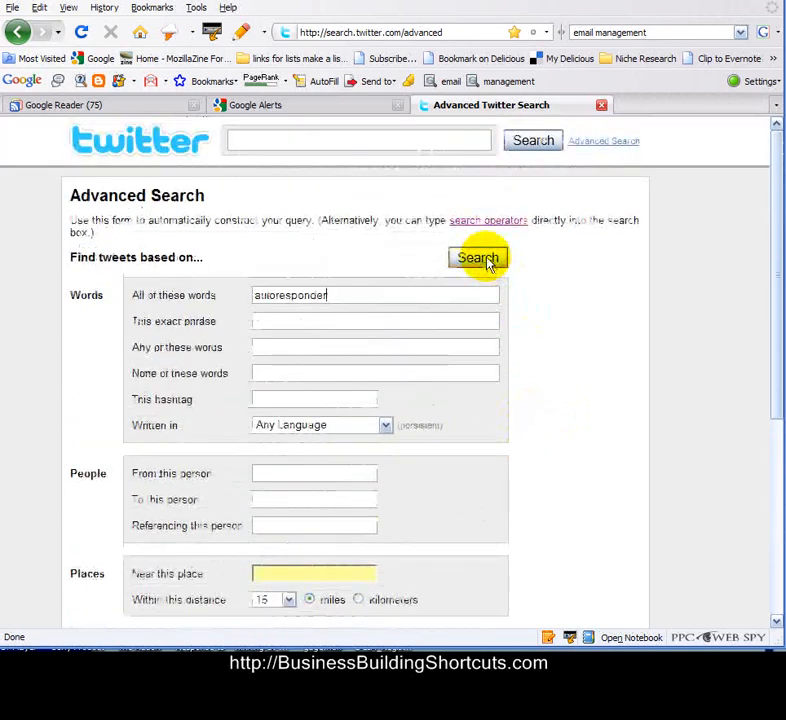
left_click(476, 258)
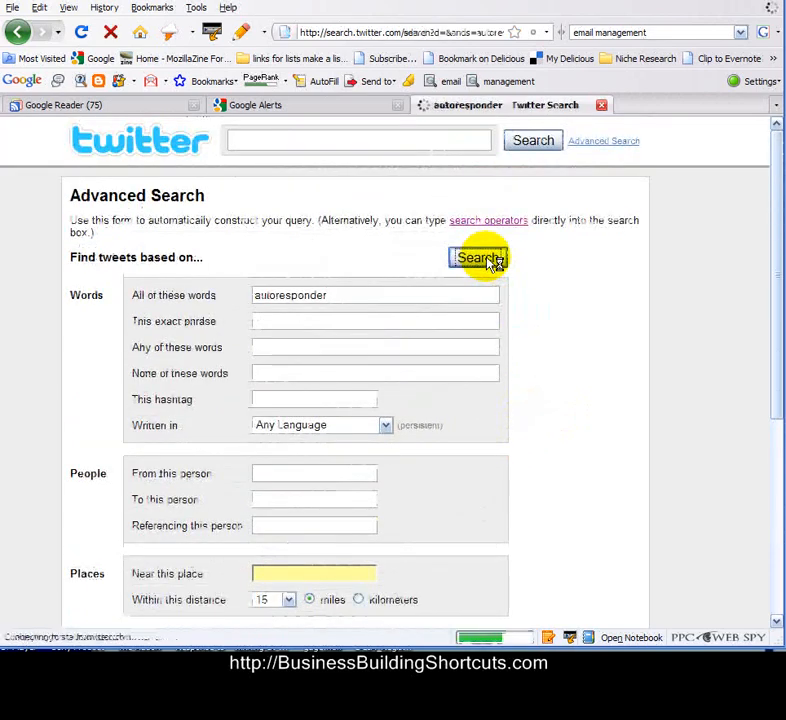
- Load the realtime tweet results mentioning autoresponder
left_click(476, 258)
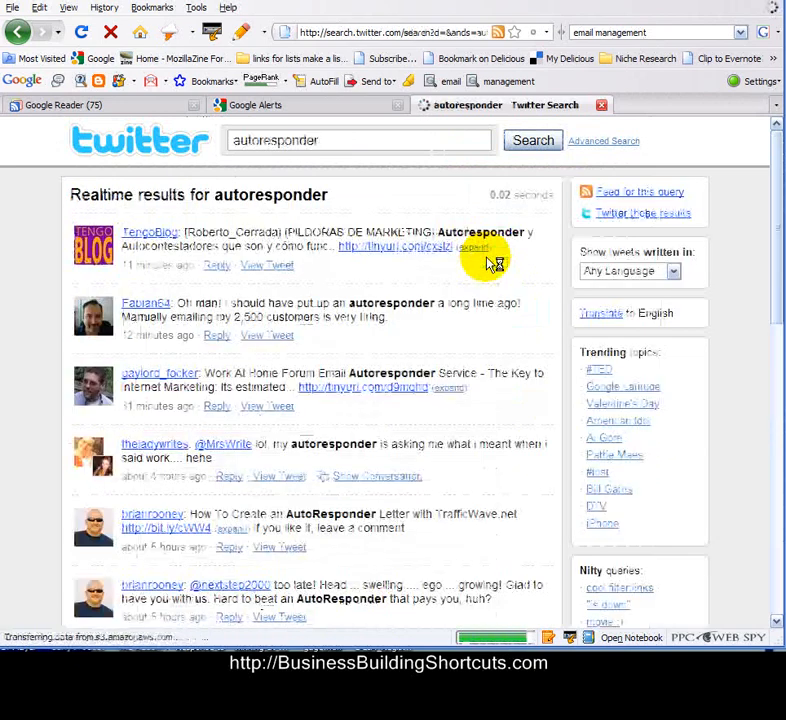
mouse_move(370, 270)
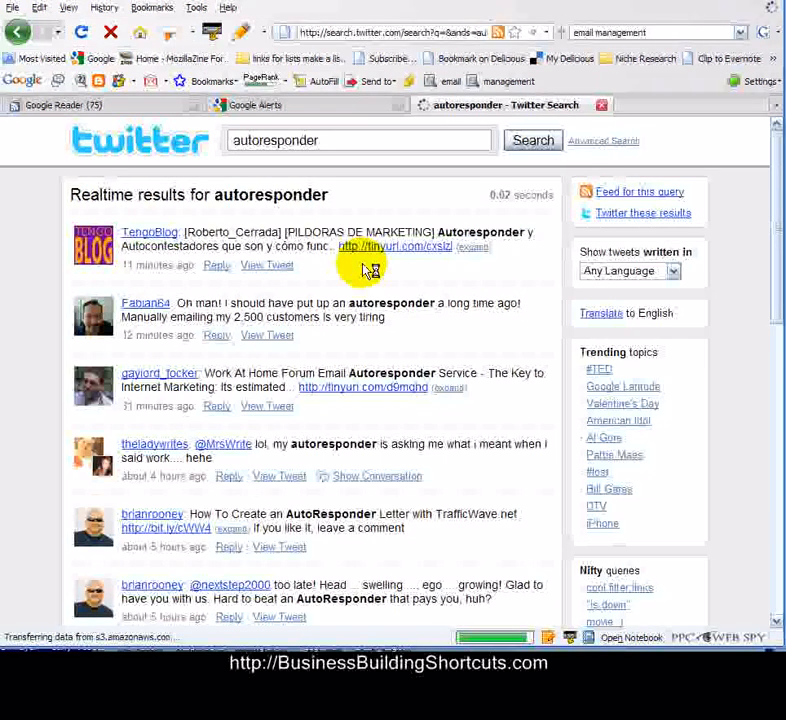
mouse_move(468, 288)
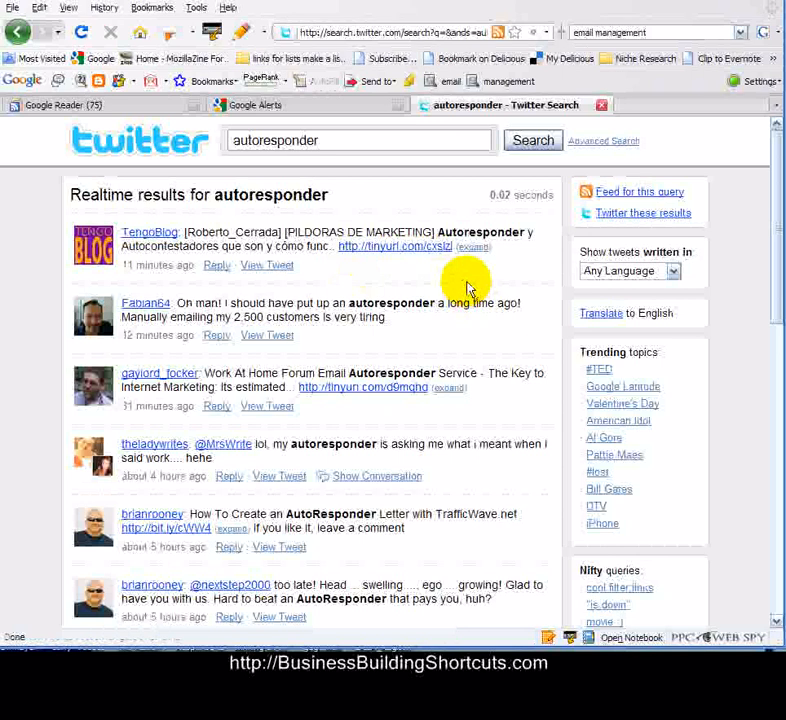
mouse_move(430, 290)
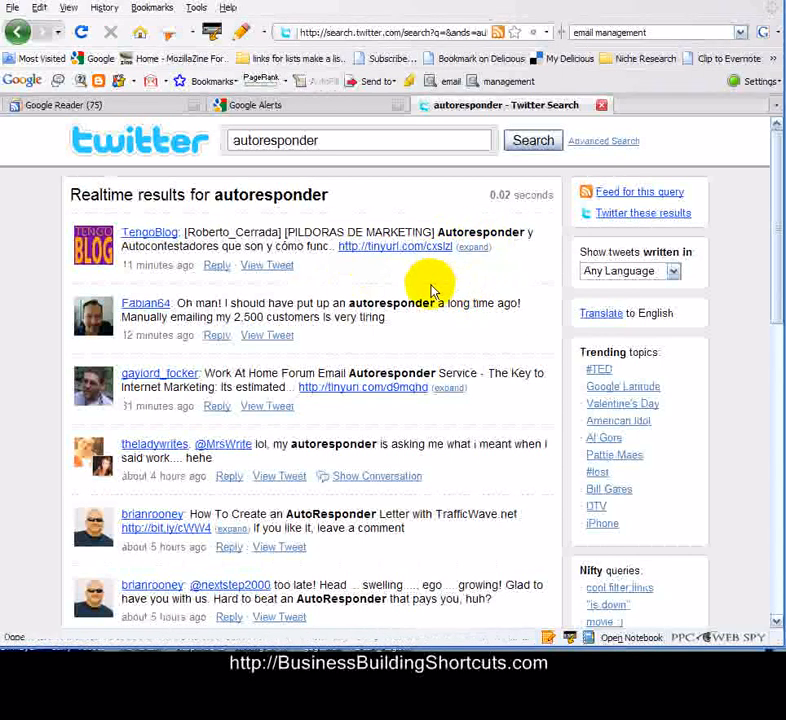
mouse_move(470, 400)
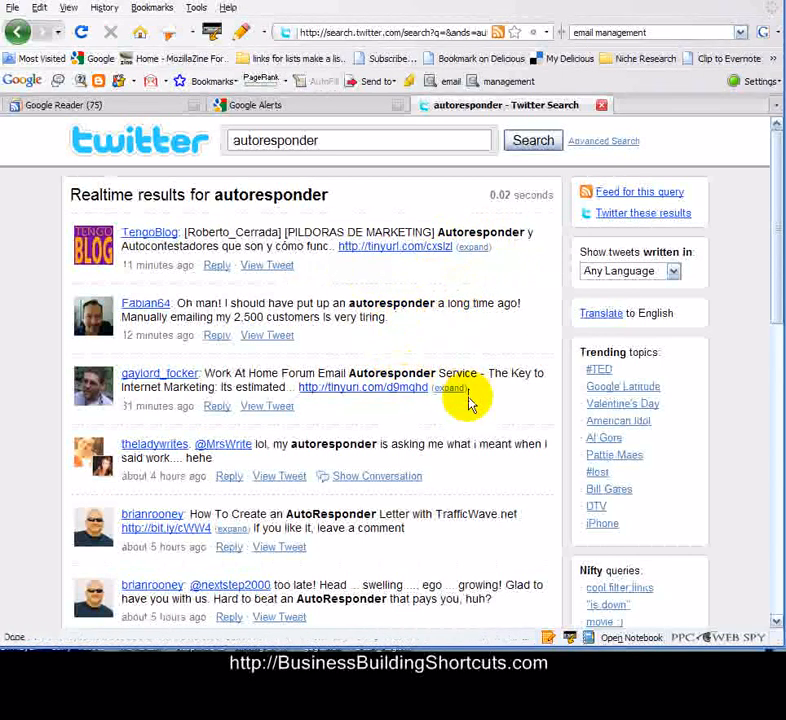
mouse_move(466, 412)
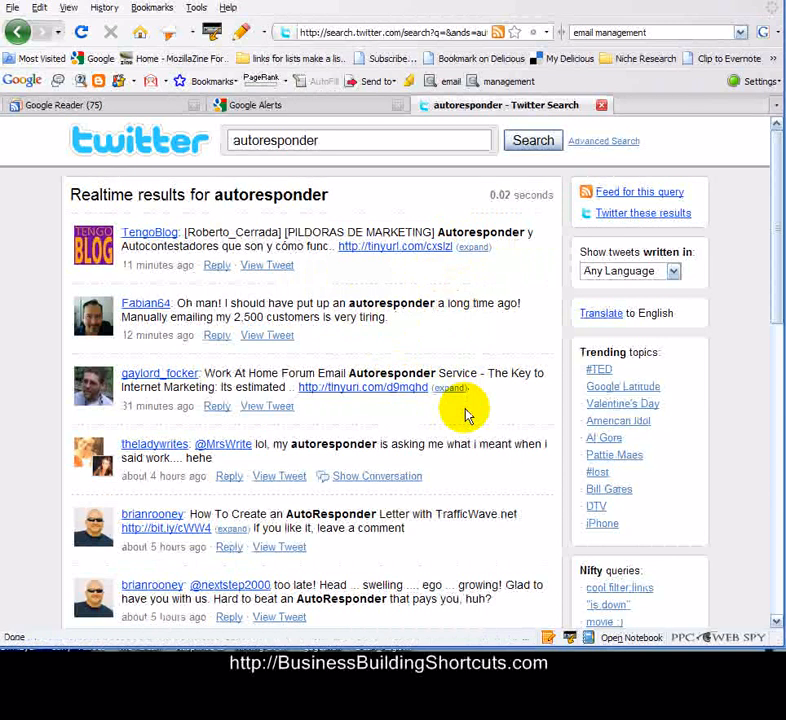
mouse_move(616, 216)
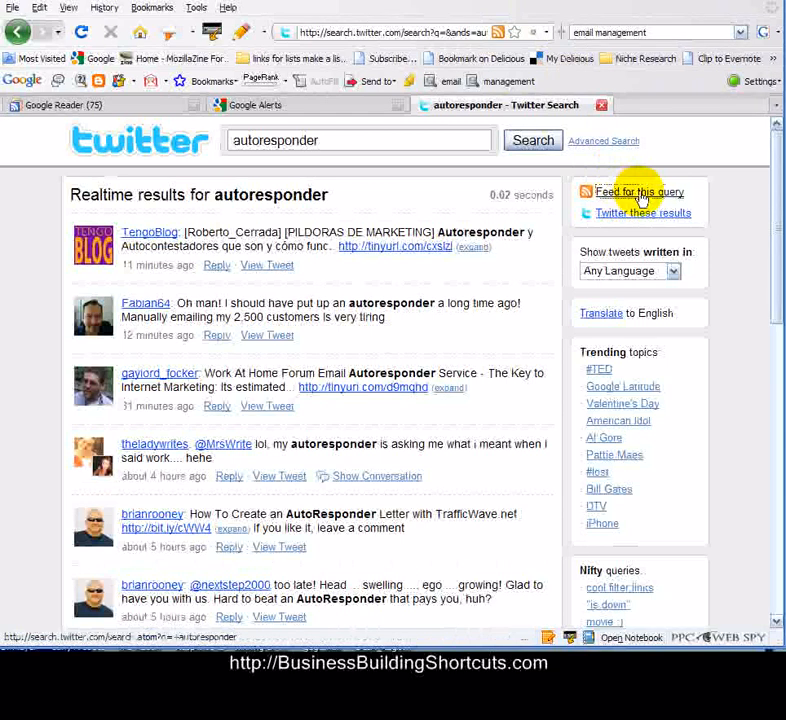
- Add the autoresponder Twitter Search query feed to Google Reader and view its items
left_click(640, 192)
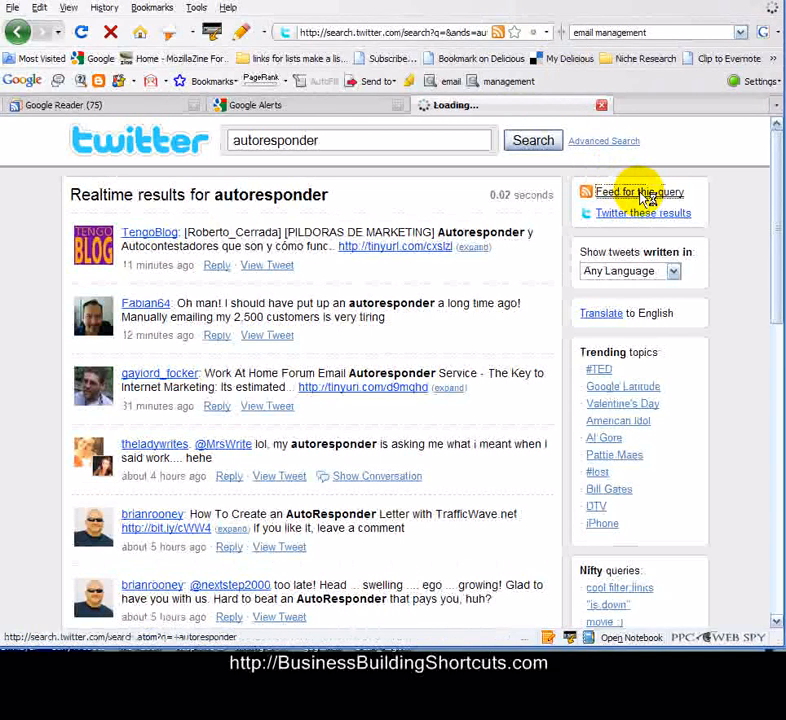
left_click(640, 192)
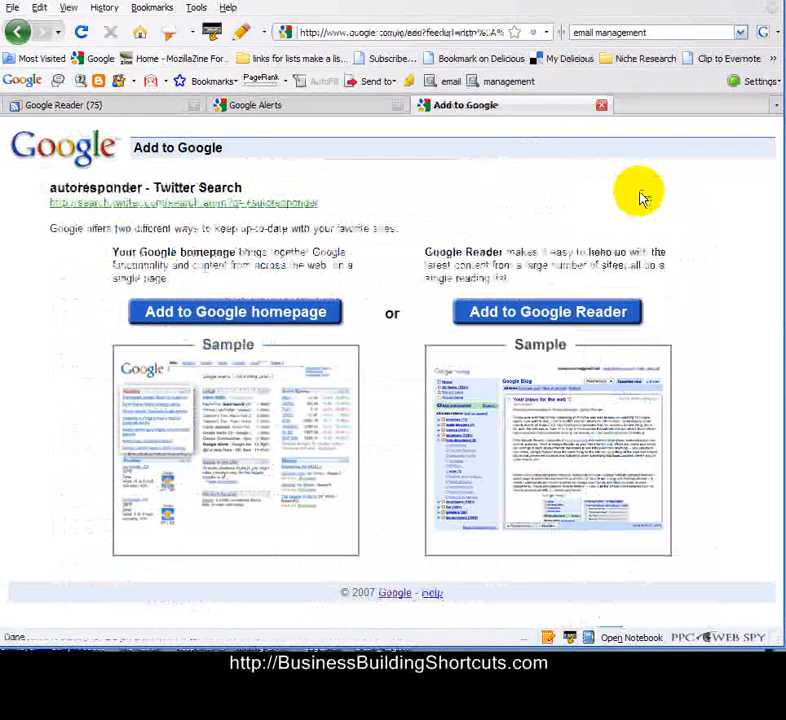
mouse_move(316, 318)
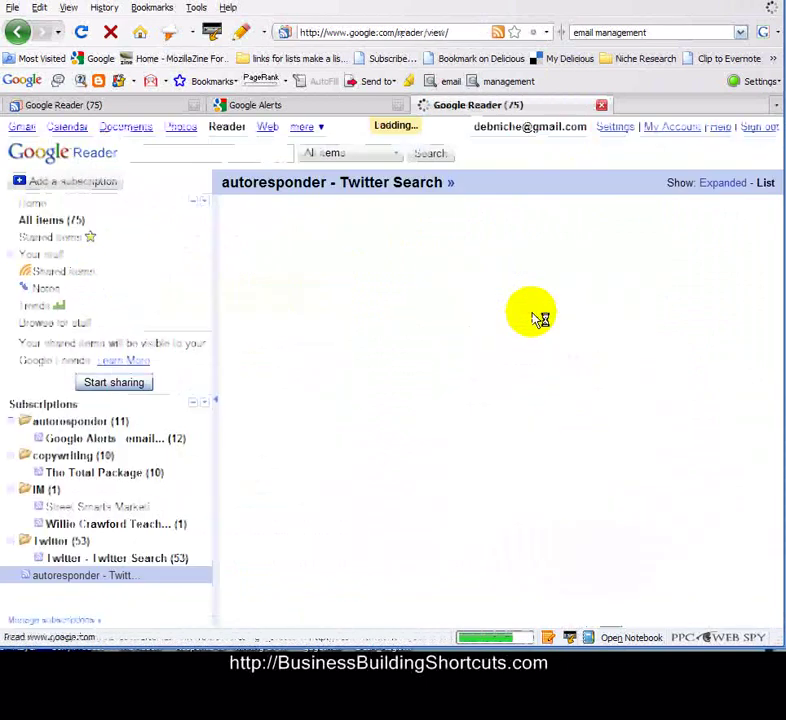
left_click(64, 576)
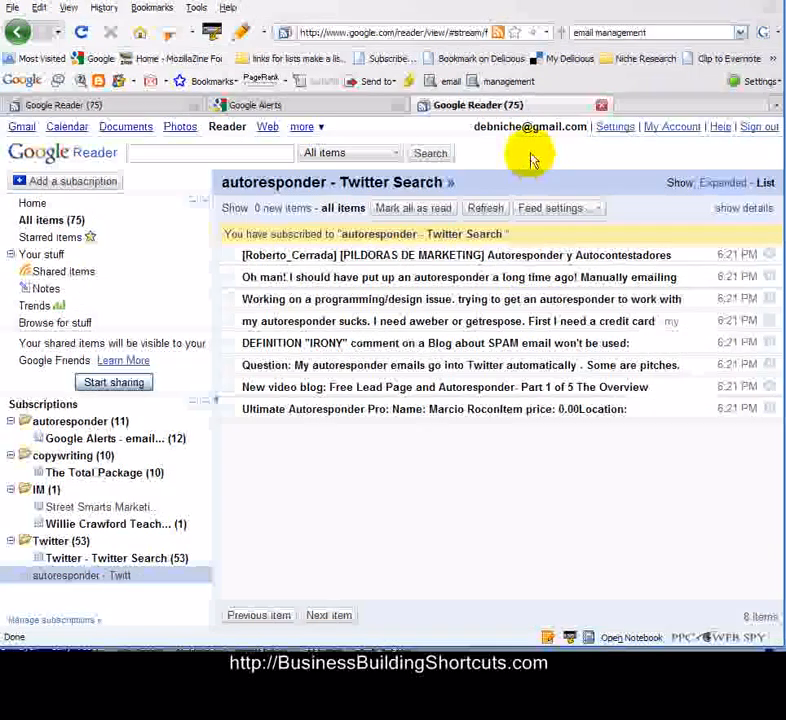
mouse_move(518, 138)
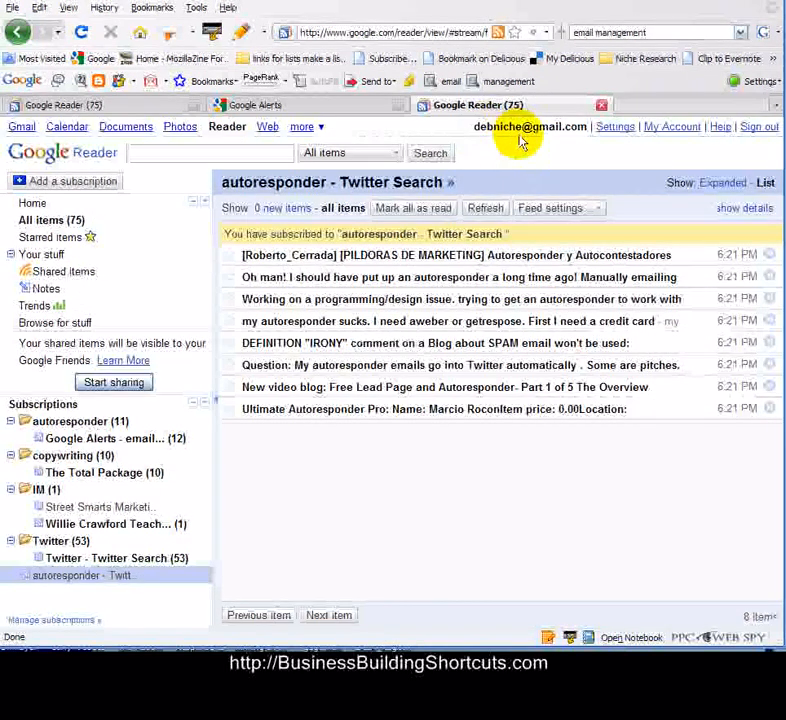
mouse_move(356, 254)
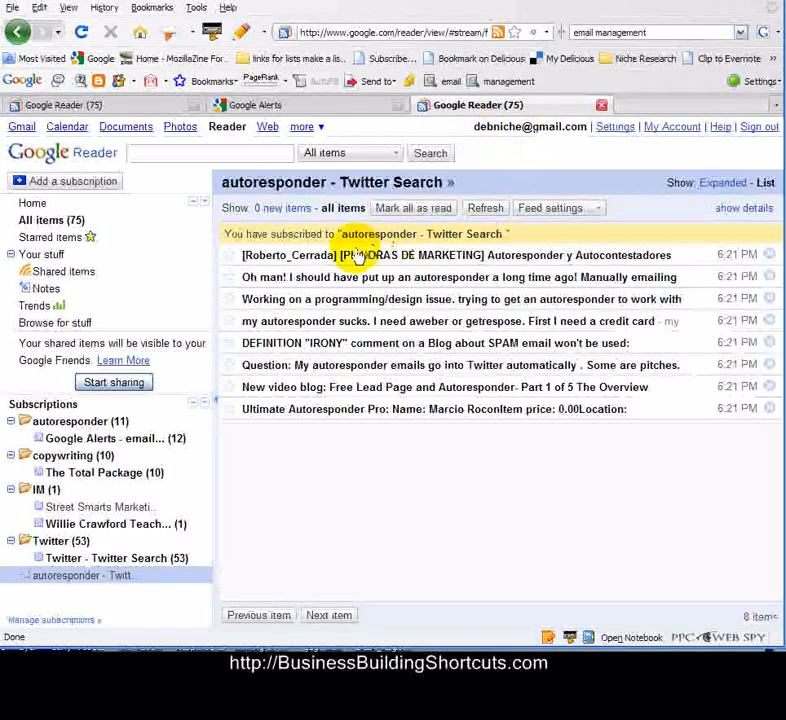
mouse_move(462, 240)
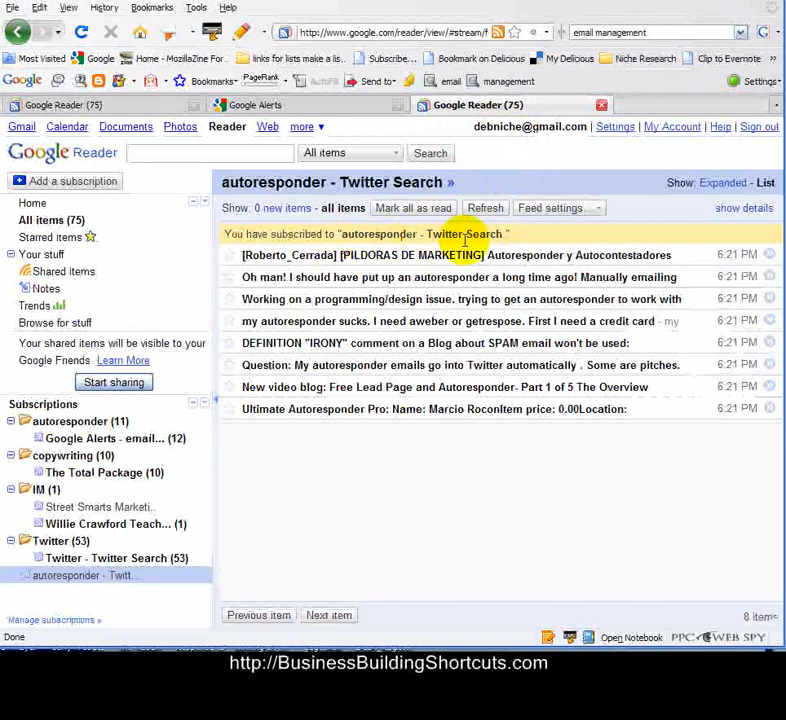
mouse_move(322, 396)
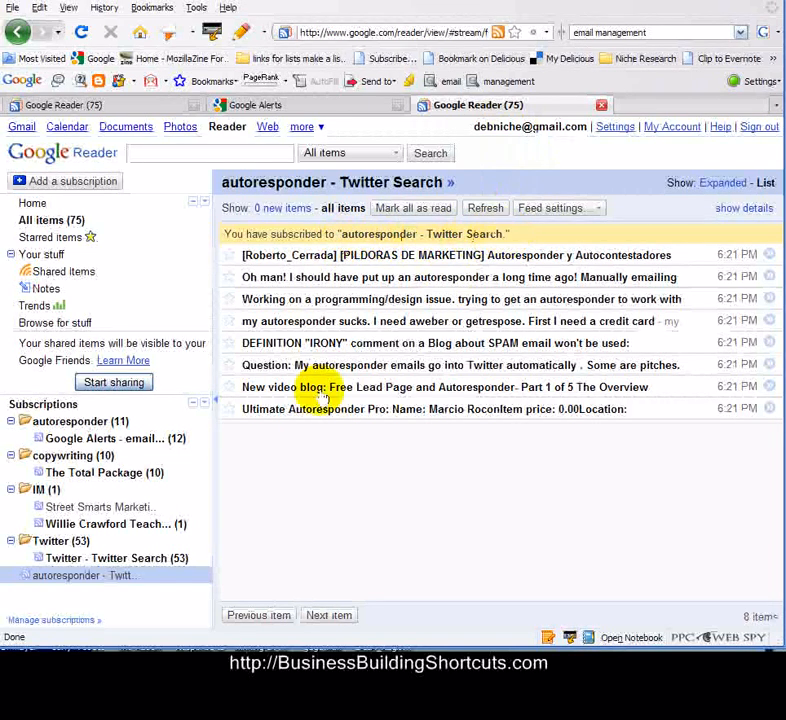
left_click(80, 576)
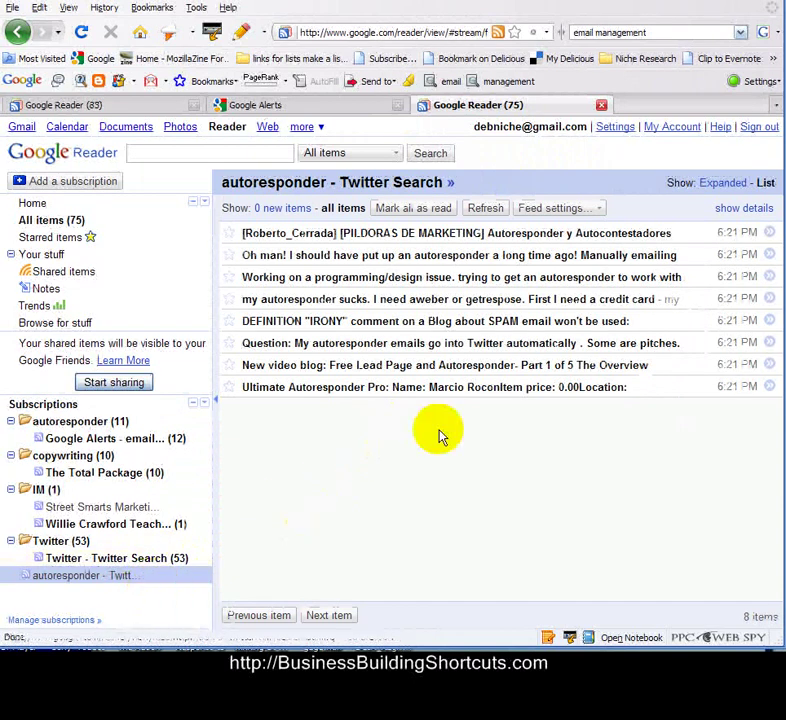
- Show the Feed settings choices for the autoresponder – Twitter Search subscription
left_click(556, 208)
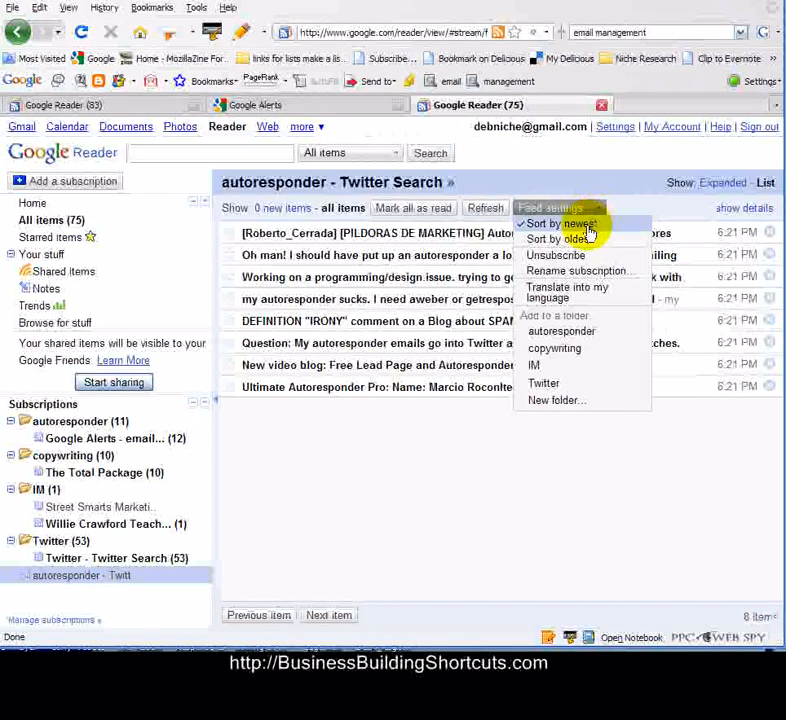
mouse_move(560, 332)
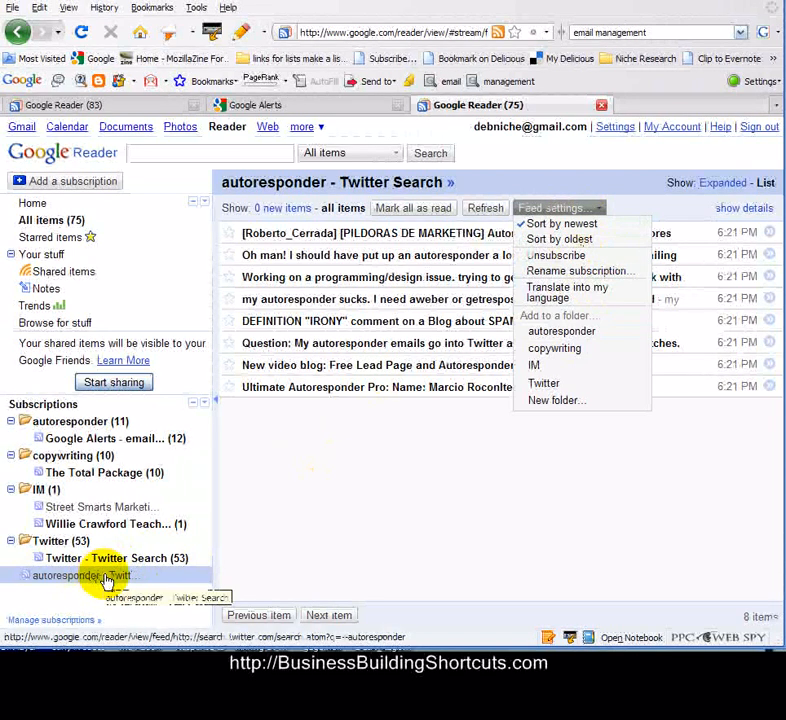
mouse_move(568, 292)
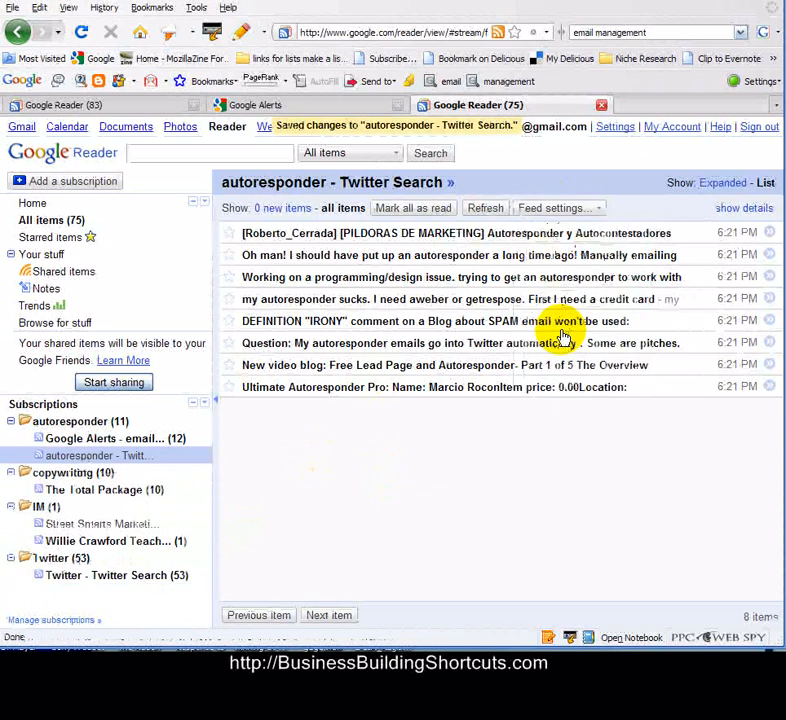
mouse_move(100, 456)
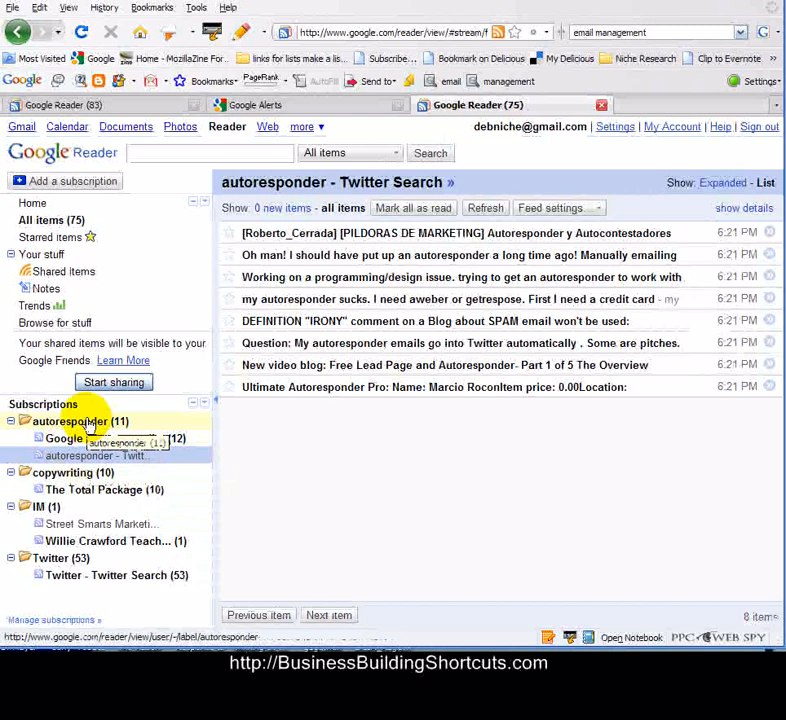
- View the autoresponder folder's items, then the Twitter Search feed listing 15 tweets
left_click(68, 420)
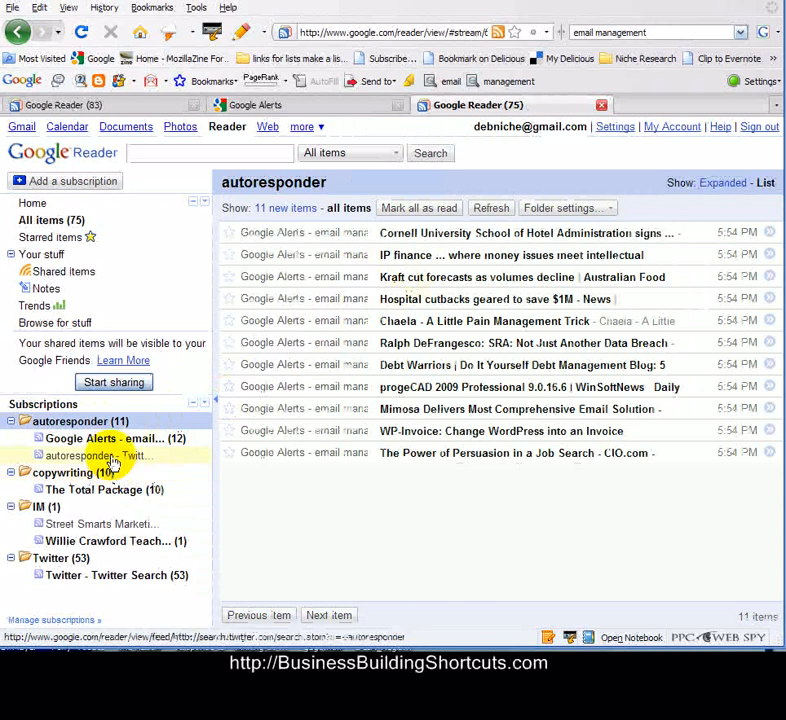
left_click(96, 456)
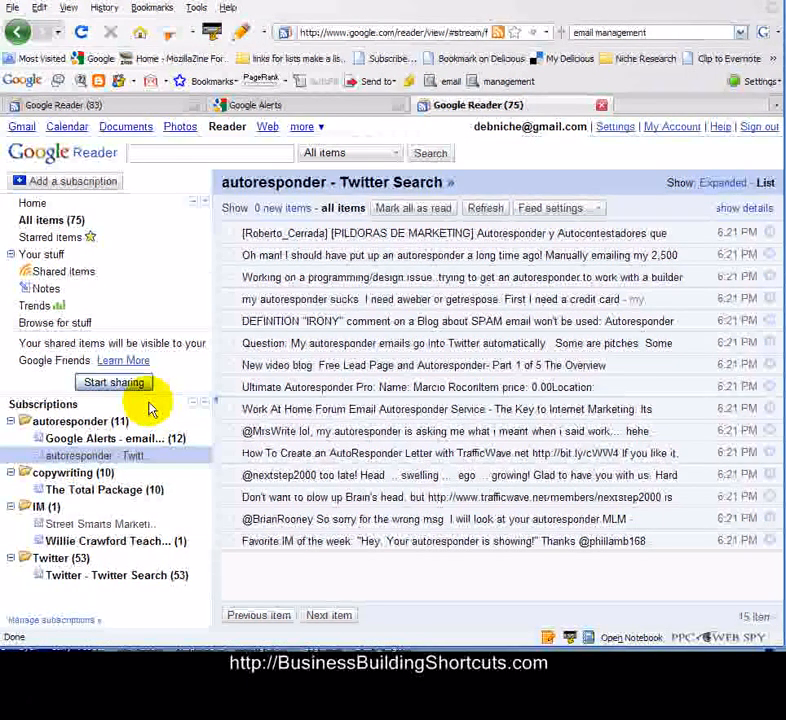
mouse_move(296, 576)
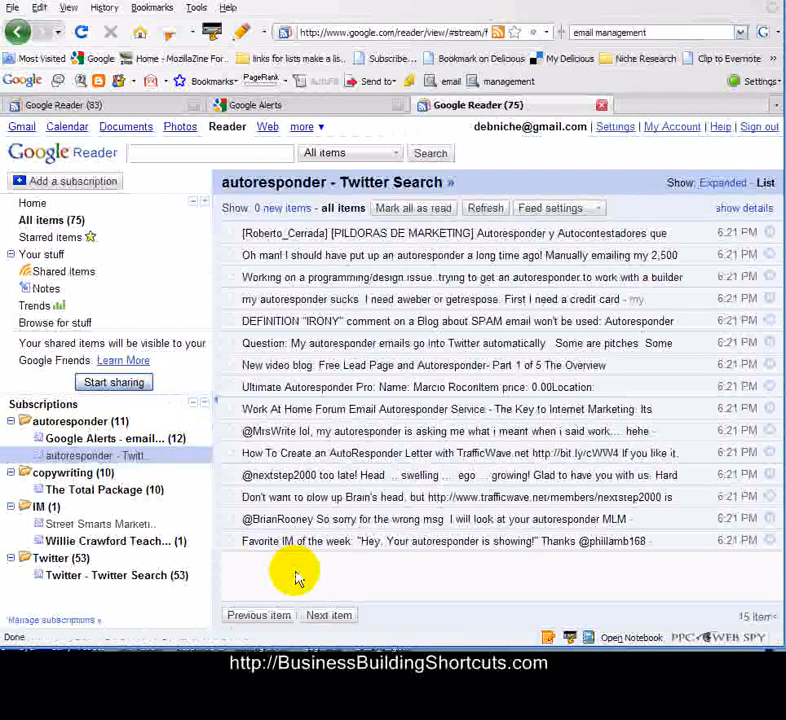